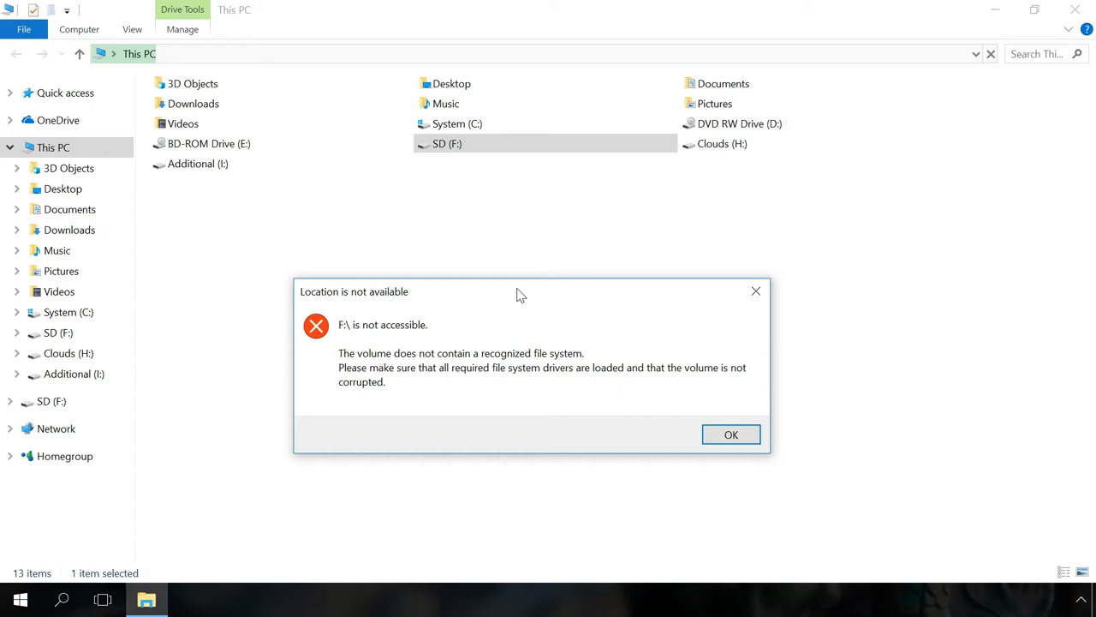
Dismiss the 'Location is not available' error for SD drive F:.
{"action": "left_click", "coordinate": [730, 434]}
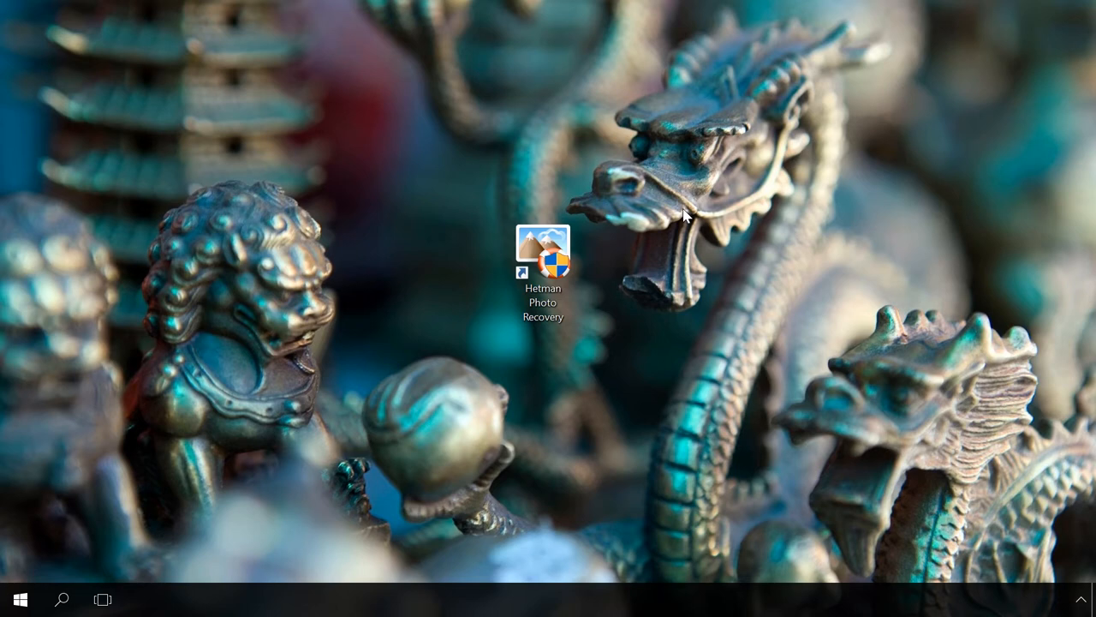
{"action": "mouse_move", "coordinate": [529, 360]}
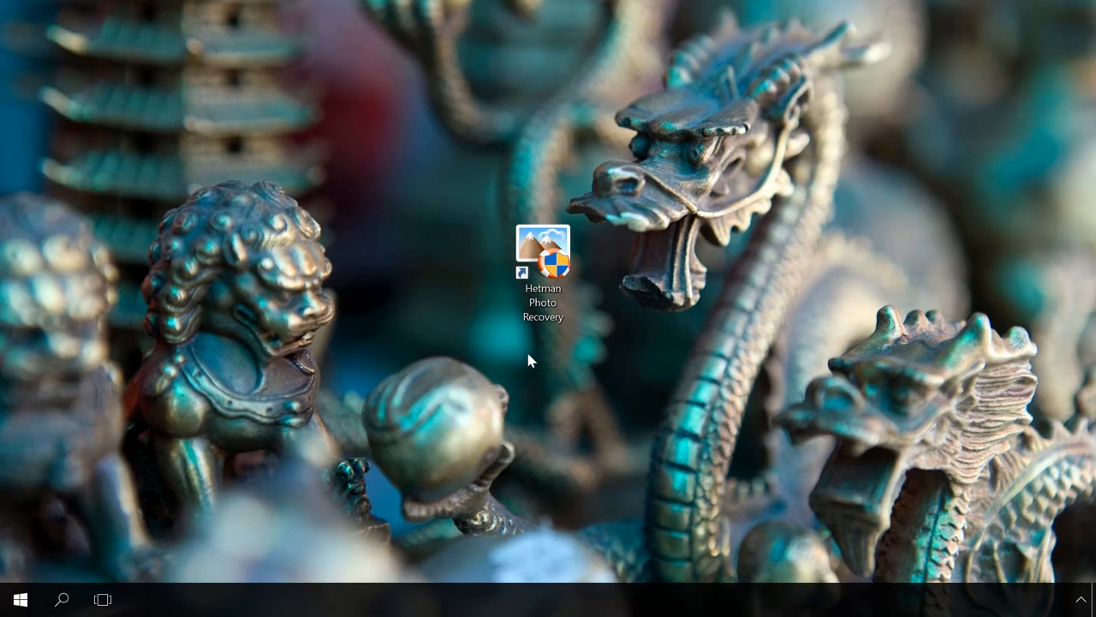
{"action": "mouse_move", "coordinate": [629, 358]}
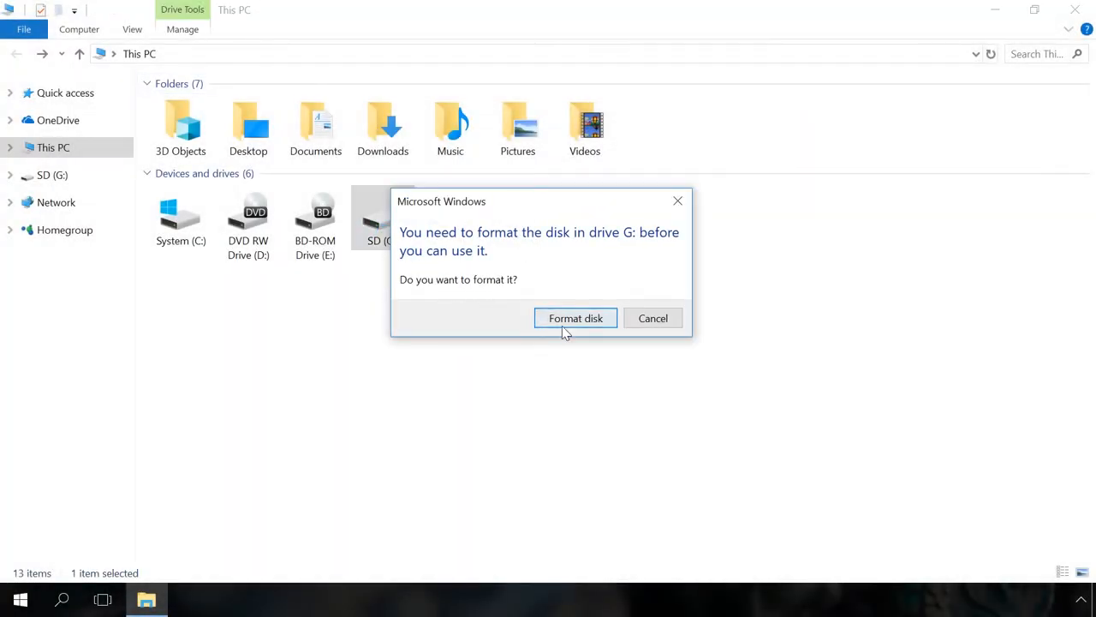
Try formatting SD (G:), acknowledge the failure, then cancel the repeated format prompt.
{"action": "left_click", "coordinate": [653, 317]}
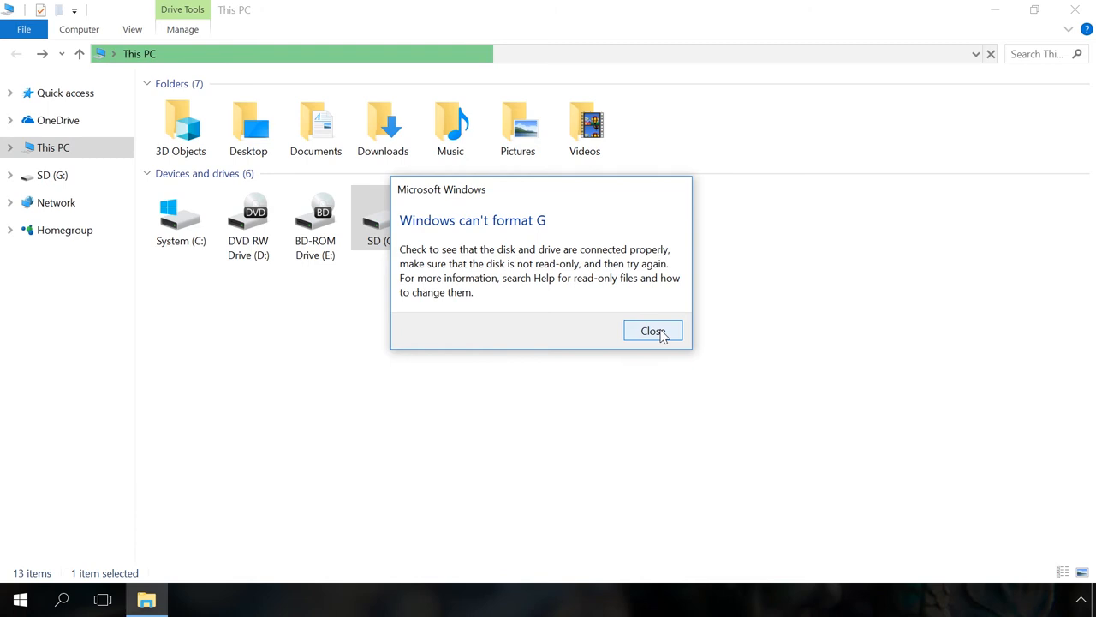
{"action": "left_click", "coordinate": [653, 331]}
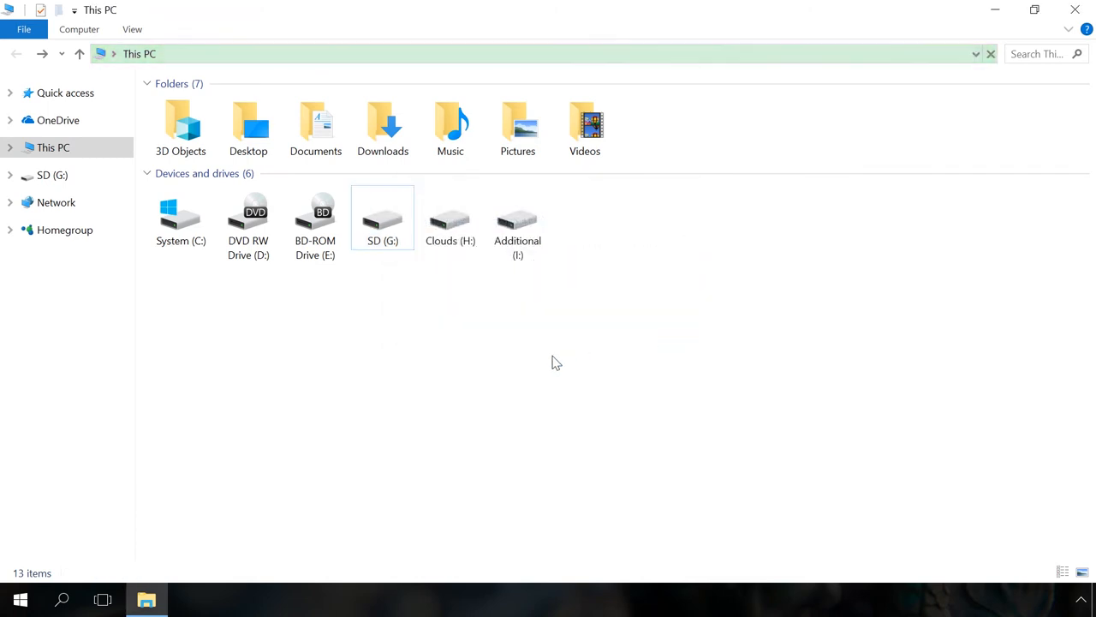
{"action": "double_click", "coordinate": [383, 217]}
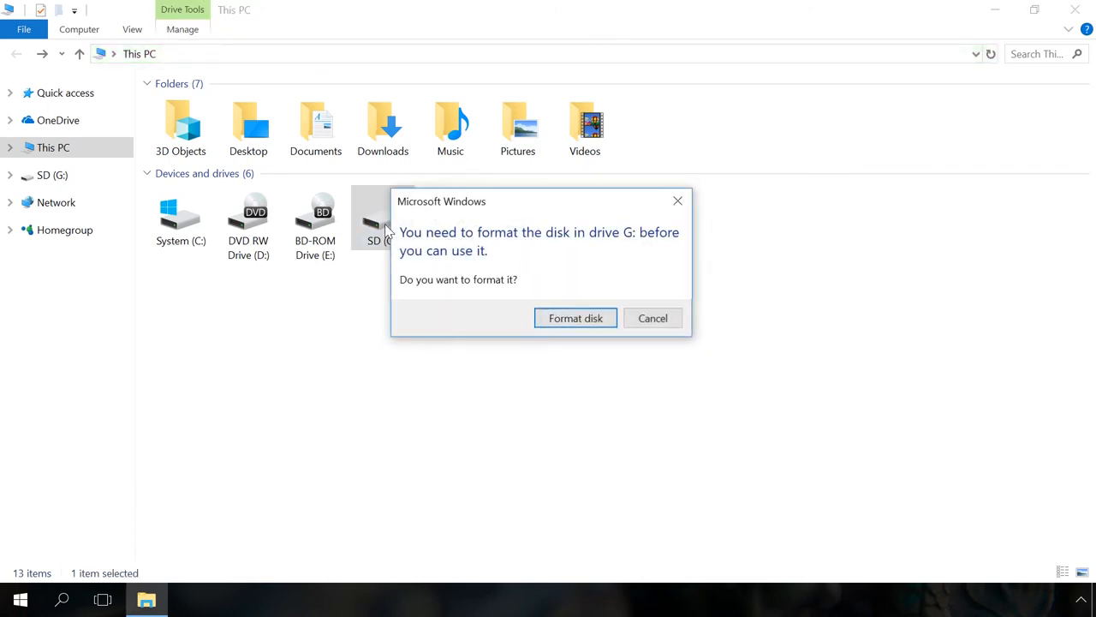
{"action": "left_click", "coordinate": [652, 318]}
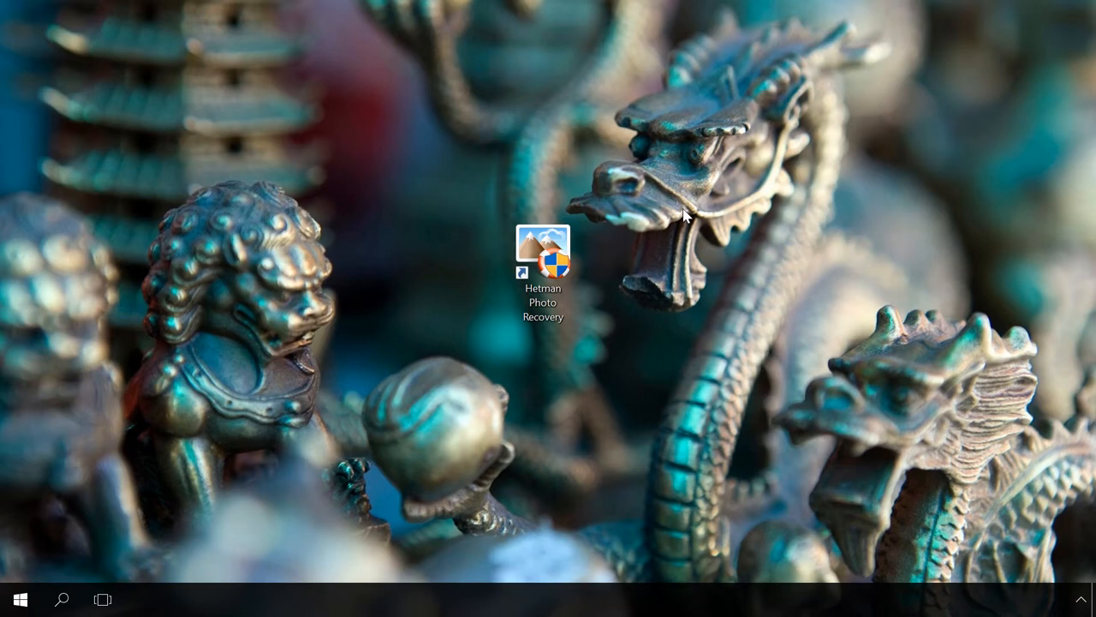
{"action": "mouse_move", "coordinate": [653, 267]}
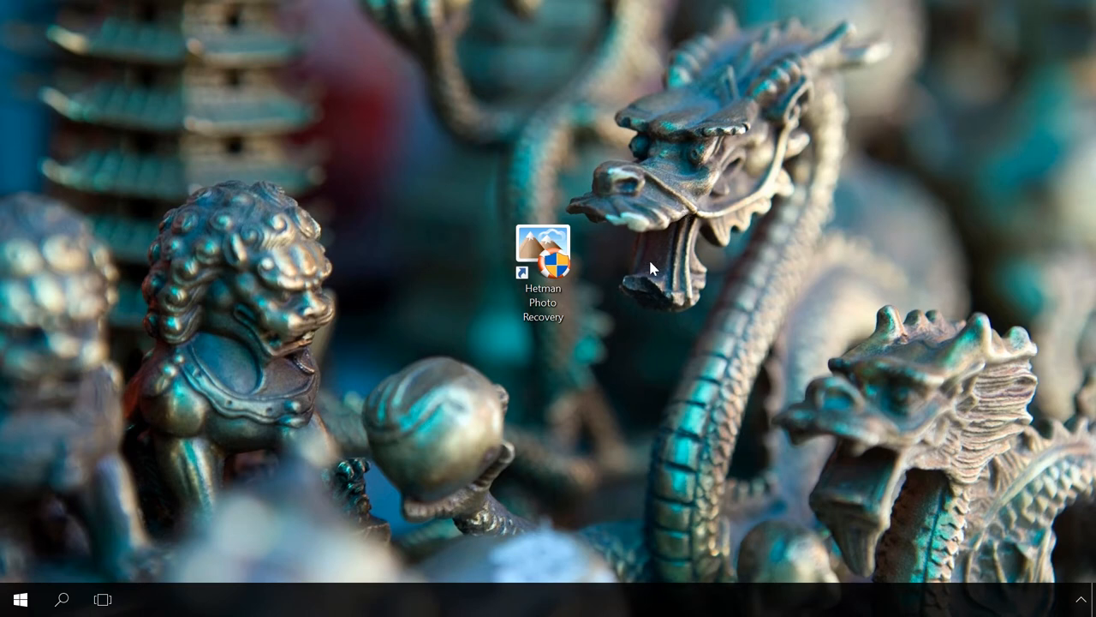
{"action": "mouse_move", "coordinate": [466, 188]}
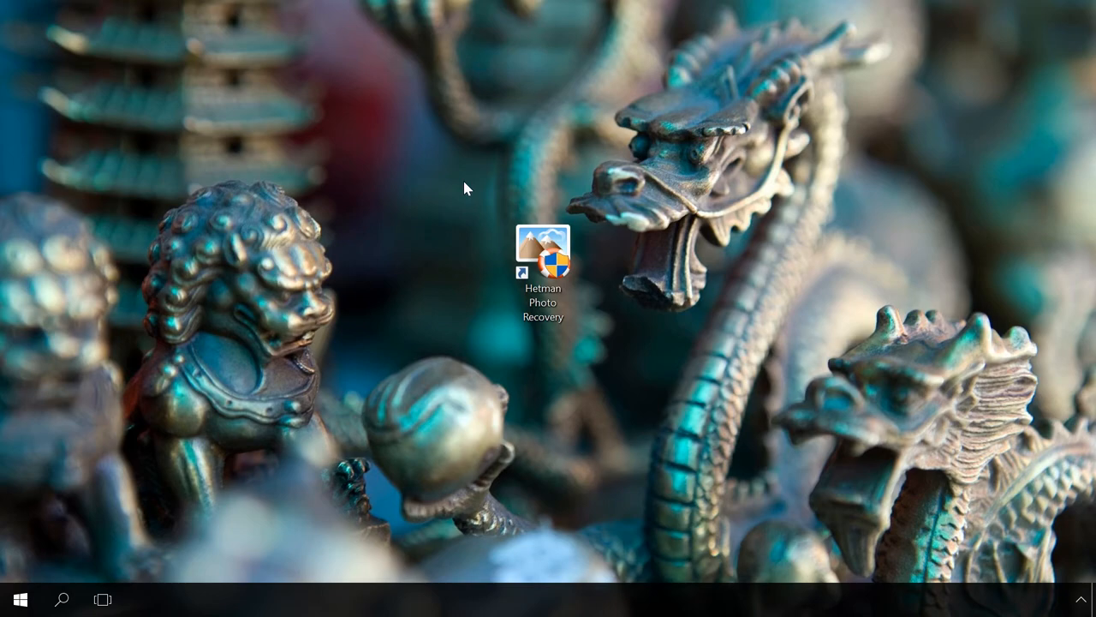
{"action": "mouse_move", "coordinate": [628, 359]}
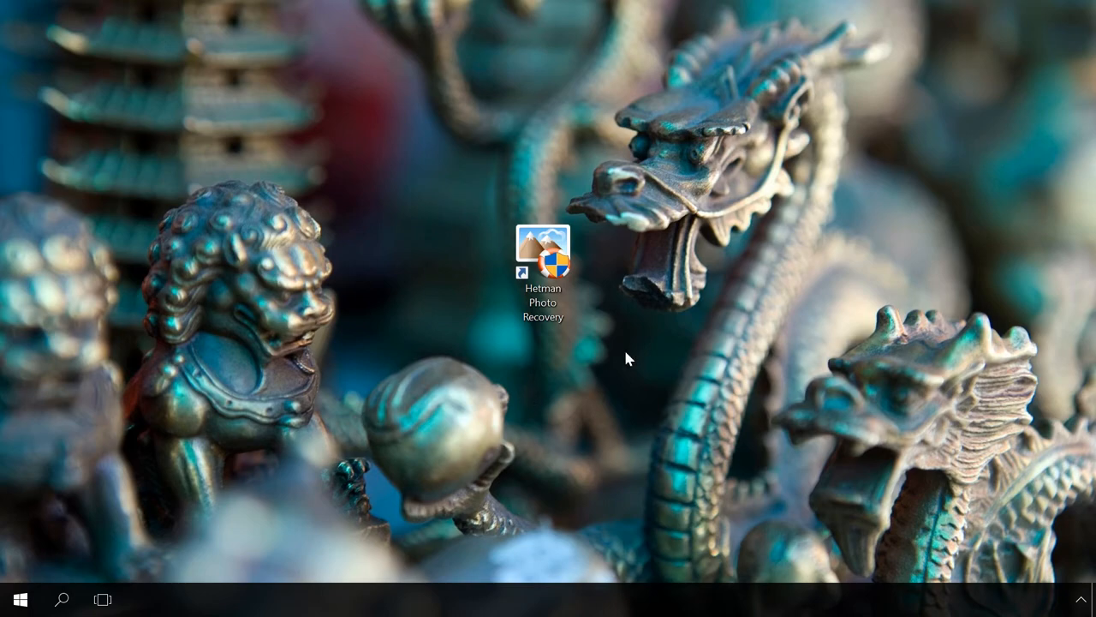
Launch Hetman Photo Recovery 4.7 from its desktop shortcut.
{"action": "double_click", "coordinate": [543, 252]}
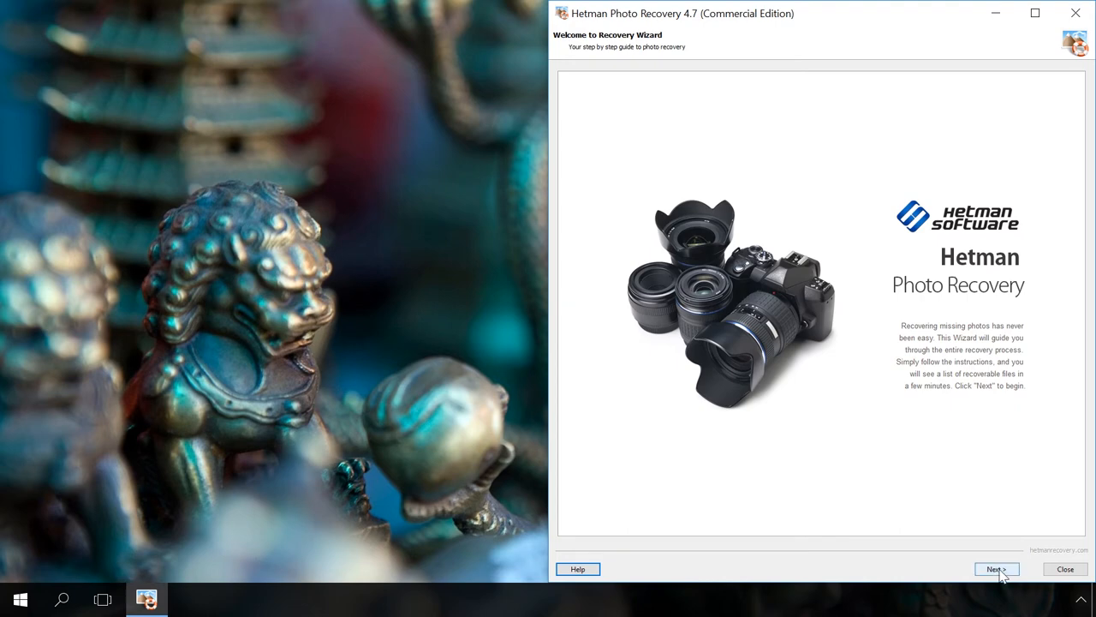
Pass the welcome page and select the SD (F:) removable disk to scan.
{"action": "left_click", "coordinate": [996, 568]}
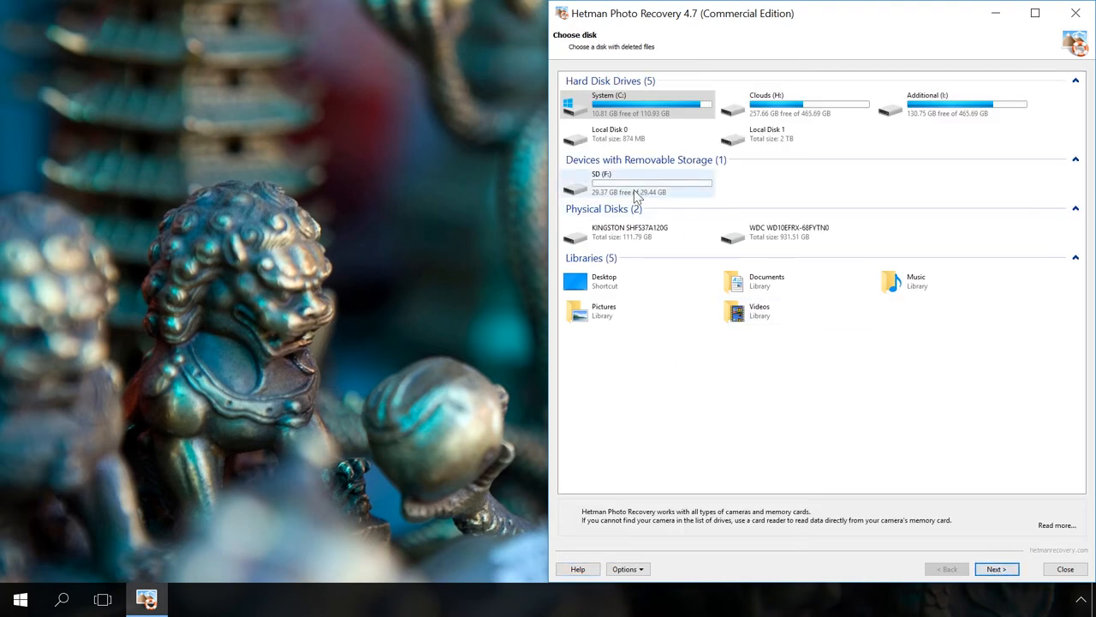
{"action": "mouse_move", "coordinate": [638, 182]}
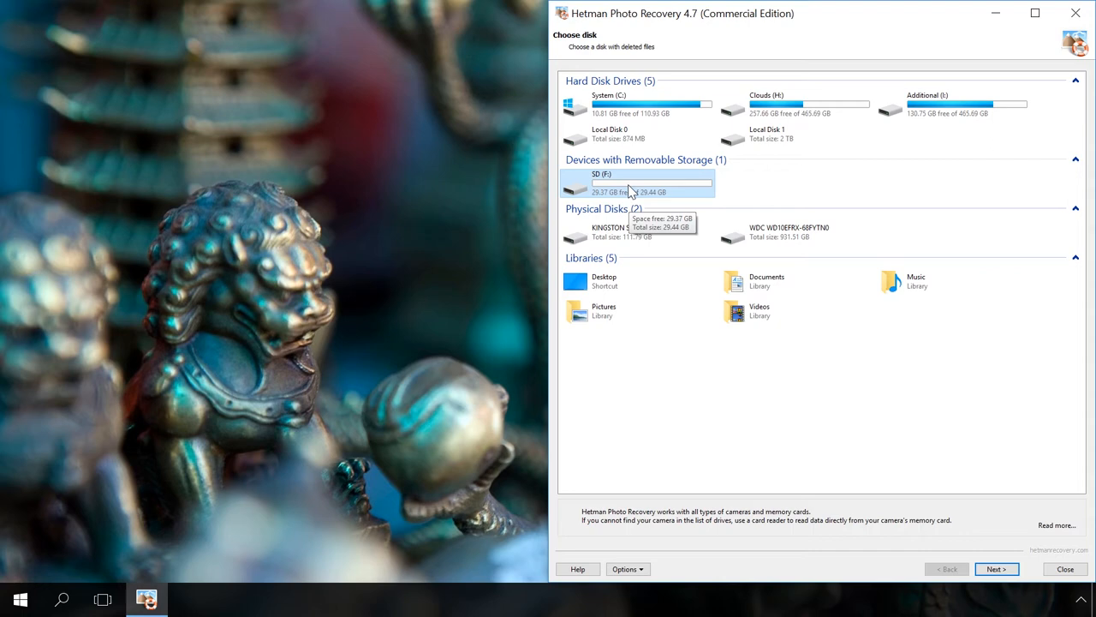
{"action": "left_click", "coordinate": [996, 568]}
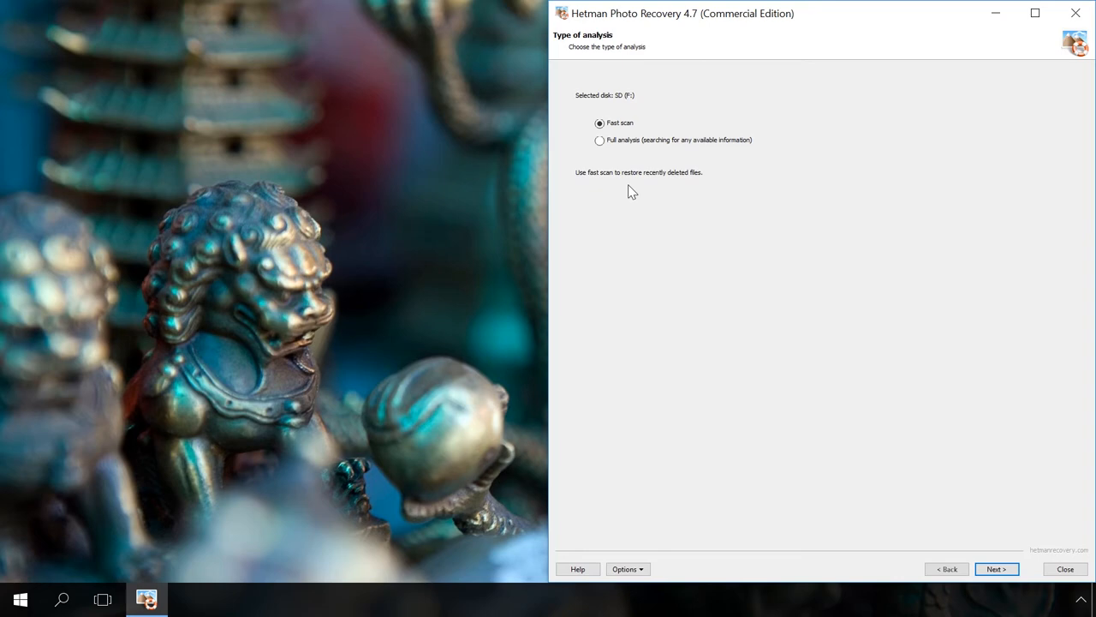
{"action": "mouse_move", "coordinate": [578, 137]}
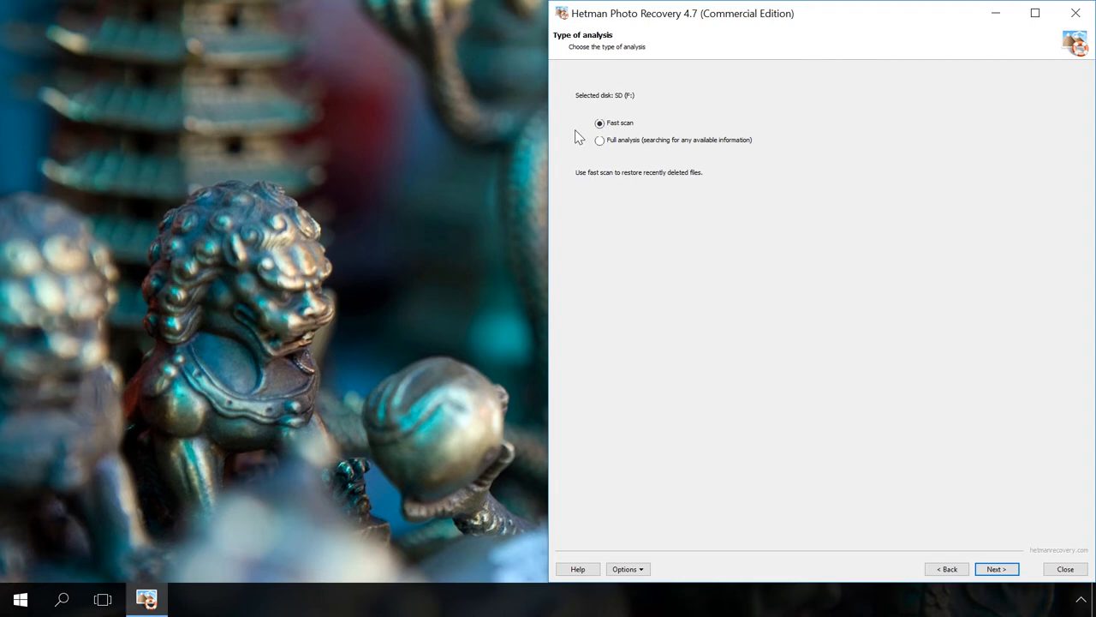
{"action": "mouse_move", "coordinate": [595, 141]}
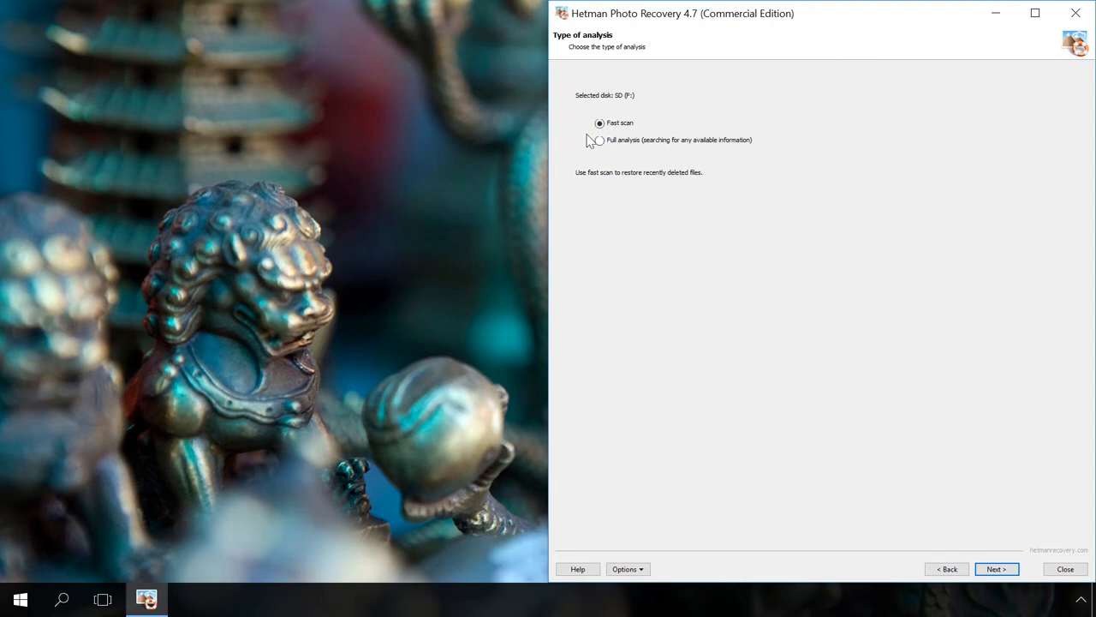
Change the scan type from Fast scan to Full analysis and continue.
{"action": "left_click", "coordinate": [599, 140]}
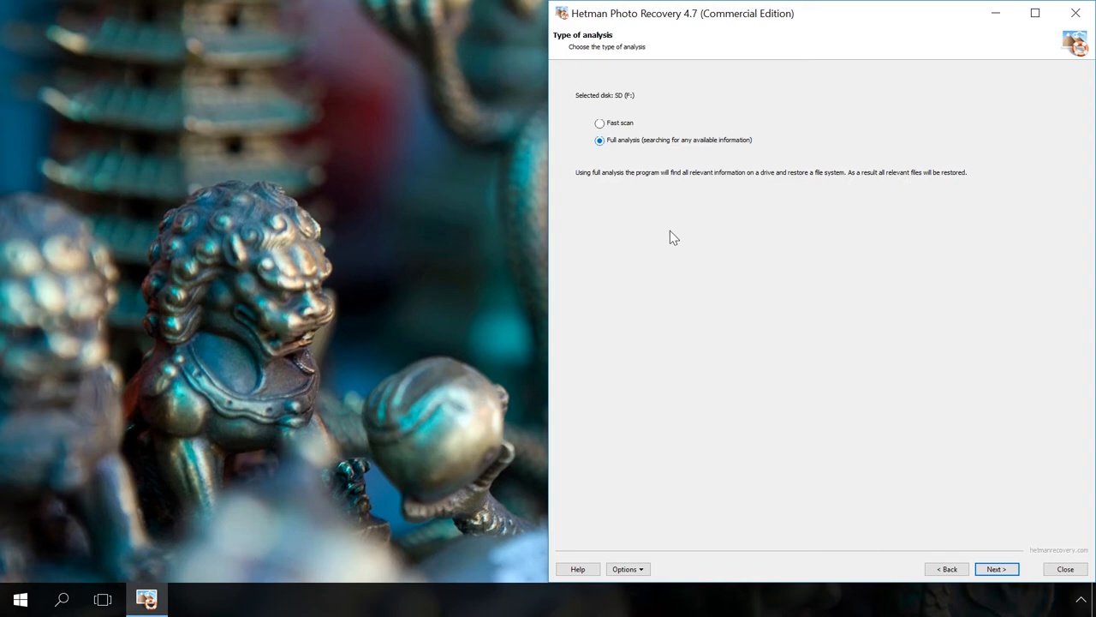
{"action": "left_click", "coordinate": [996, 567]}
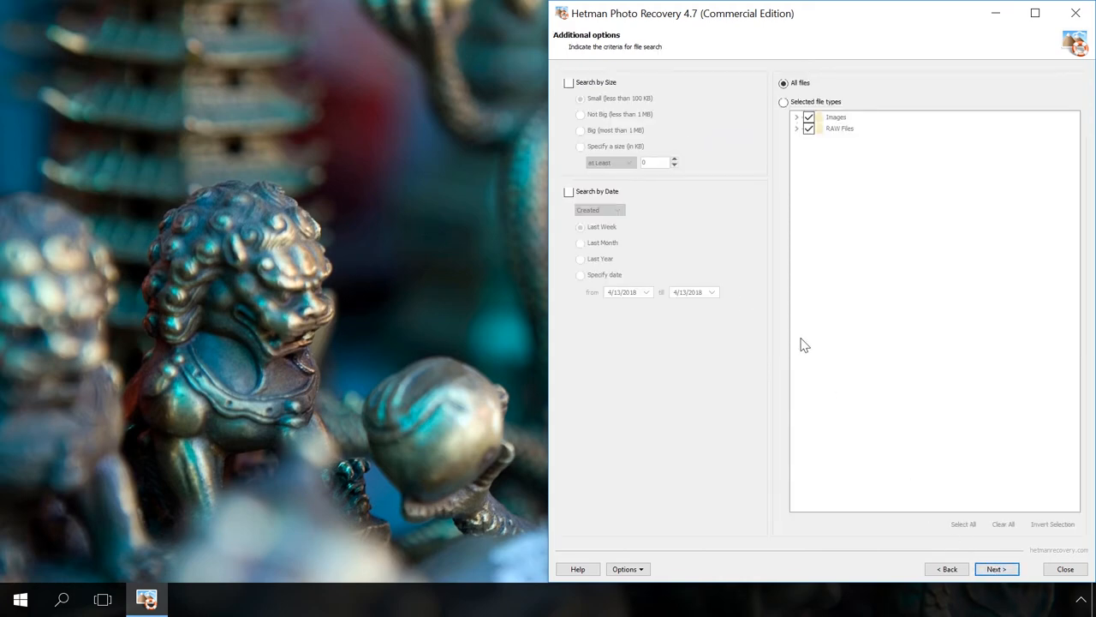
Try the size and date filters, then leave both disabled.
{"action": "left_click", "coordinate": [569, 82]}
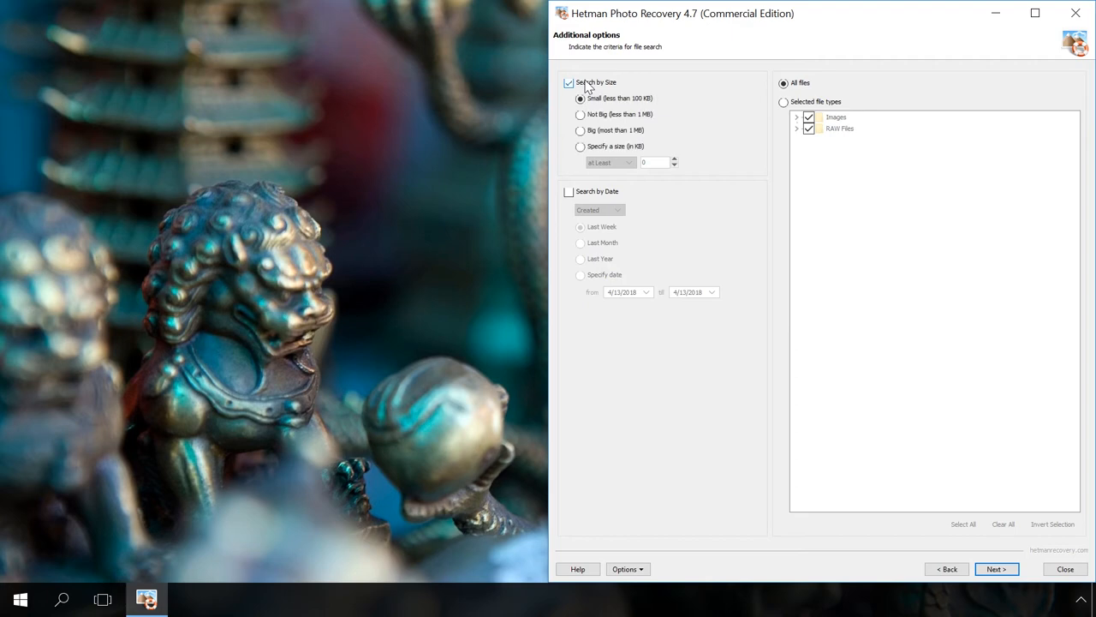
{"action": "left_click", "coordinate": [568, 191]}
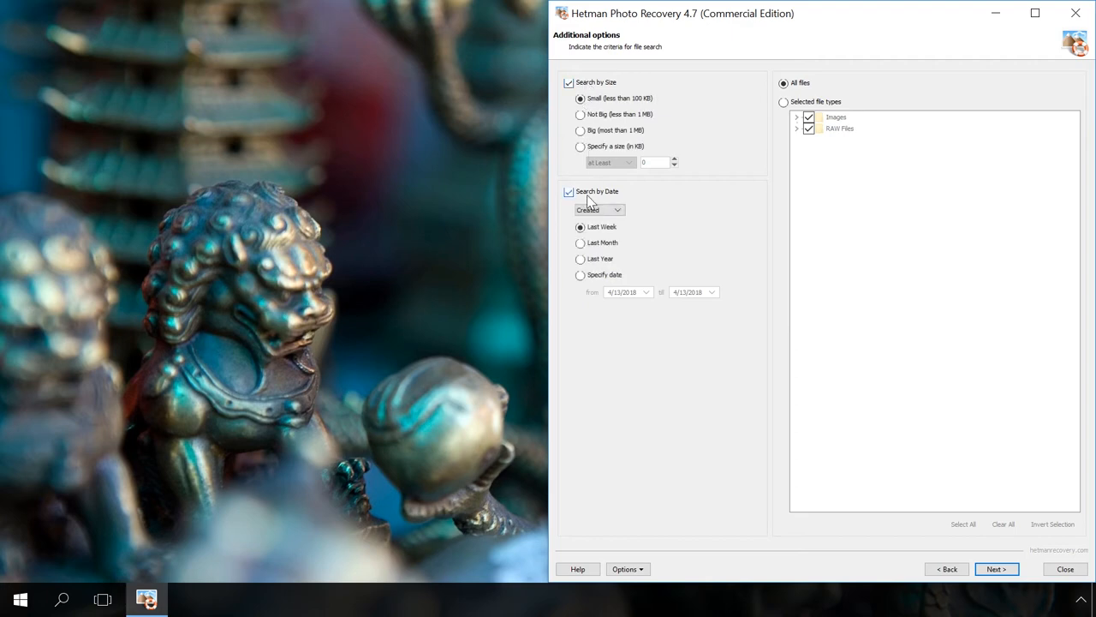
{"action": "left_click", "coordinate": [570, 191]}
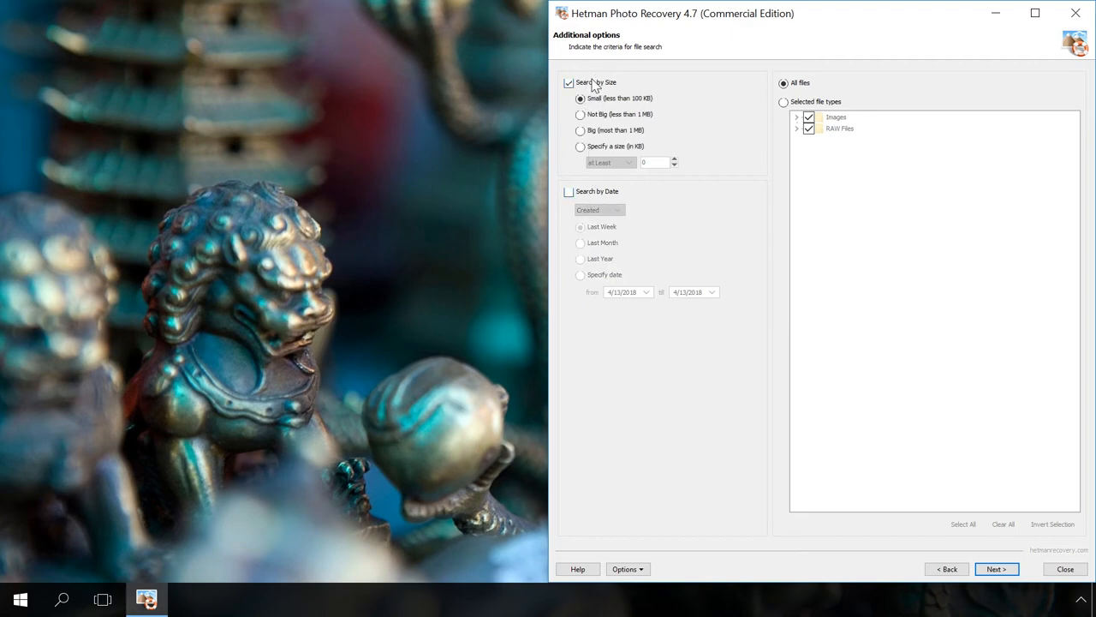
{"action": "left_click", "coordinate": [569, 83]}
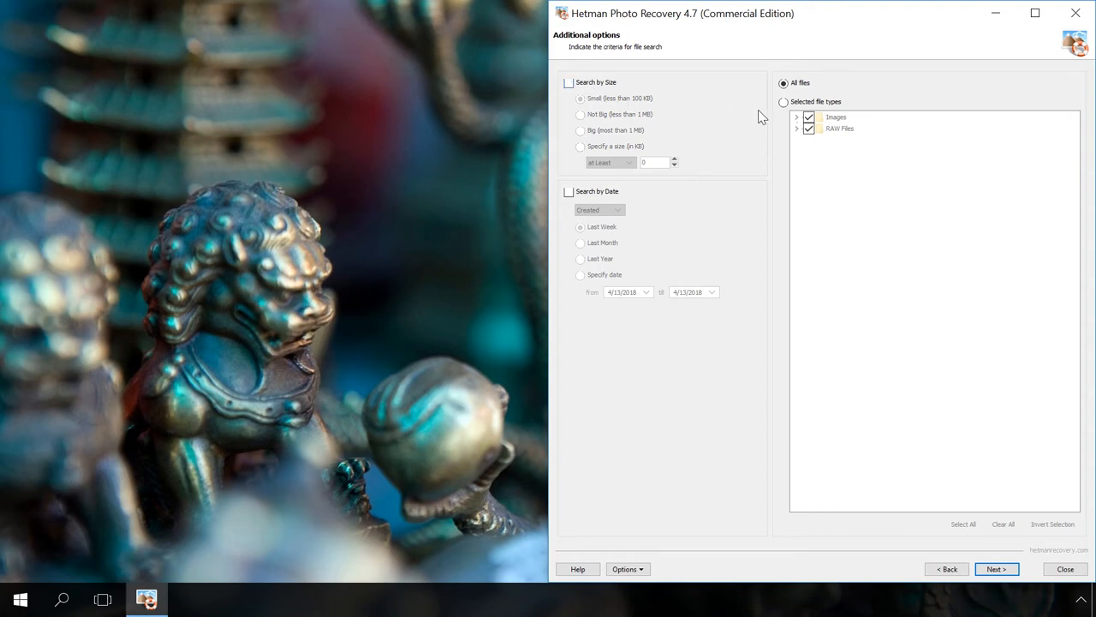
Browse the chosen file-type list, then choose All files and start analysing the SD card.
{"action": "left_click", "coordinate": [784, 102]}
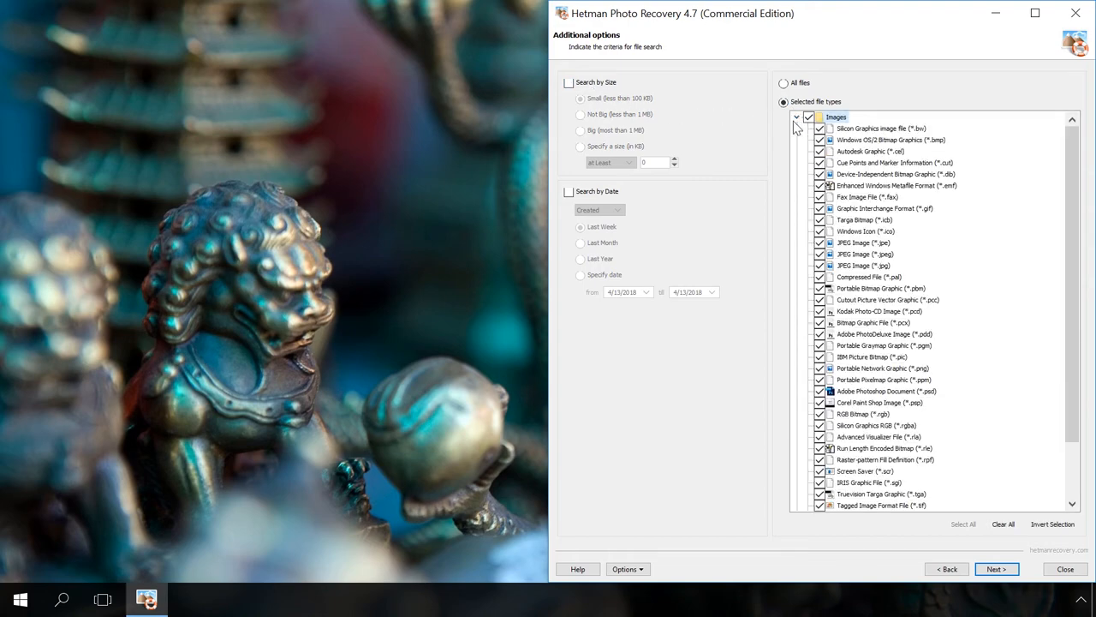
{"action": "left_click", "coordinate": [797, 116]}
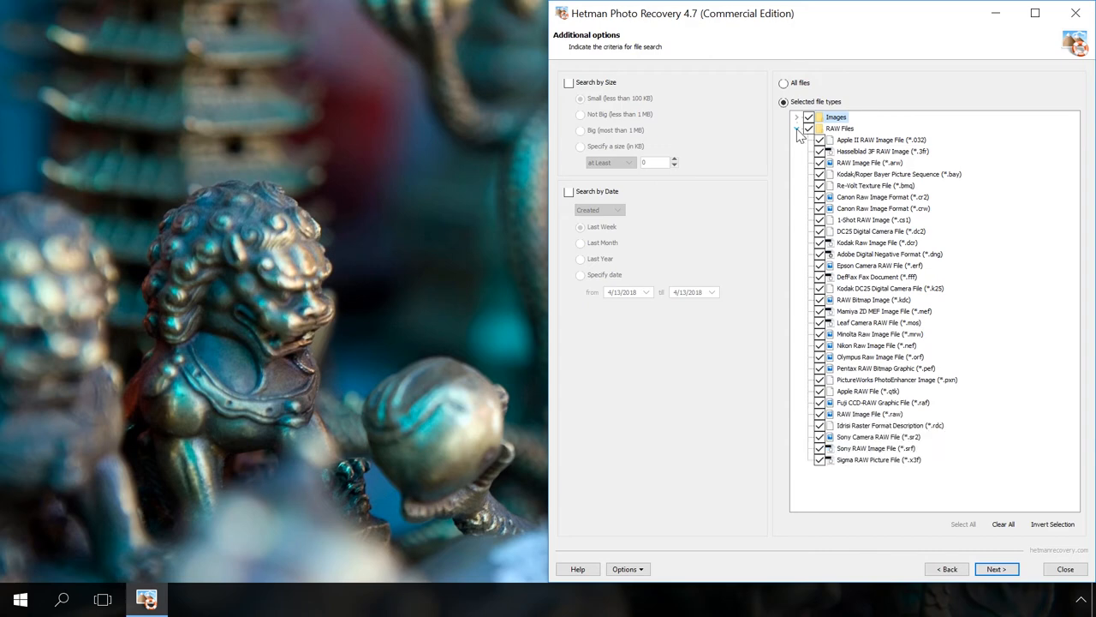
{"action": "left_click", "coordinate": [798, 128]}
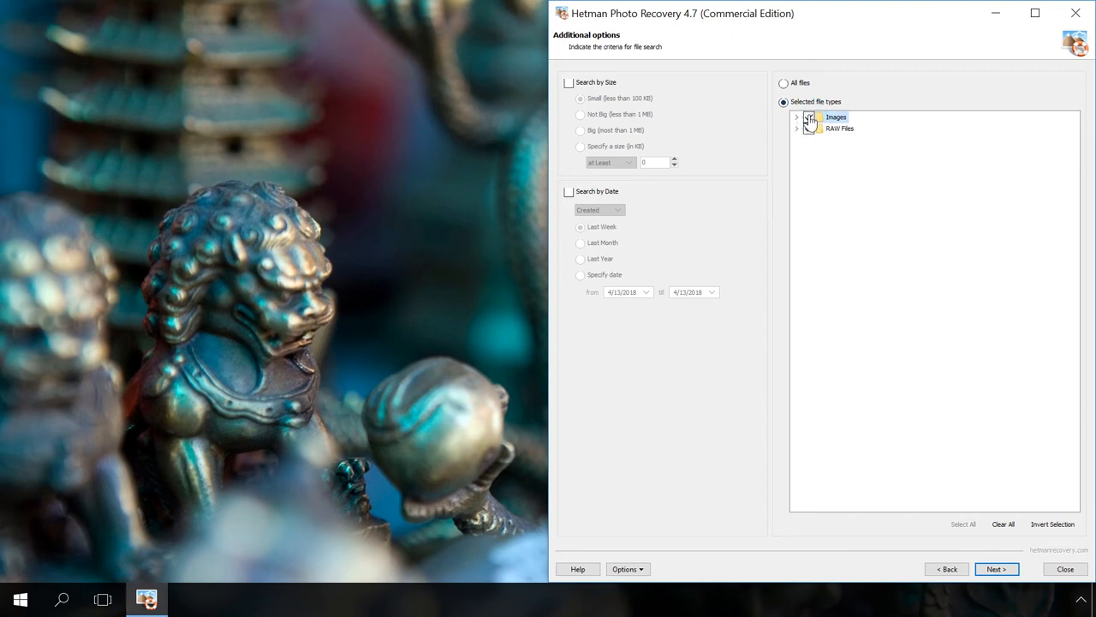
{"action": "left_click", "coordinate": [808, 128]}
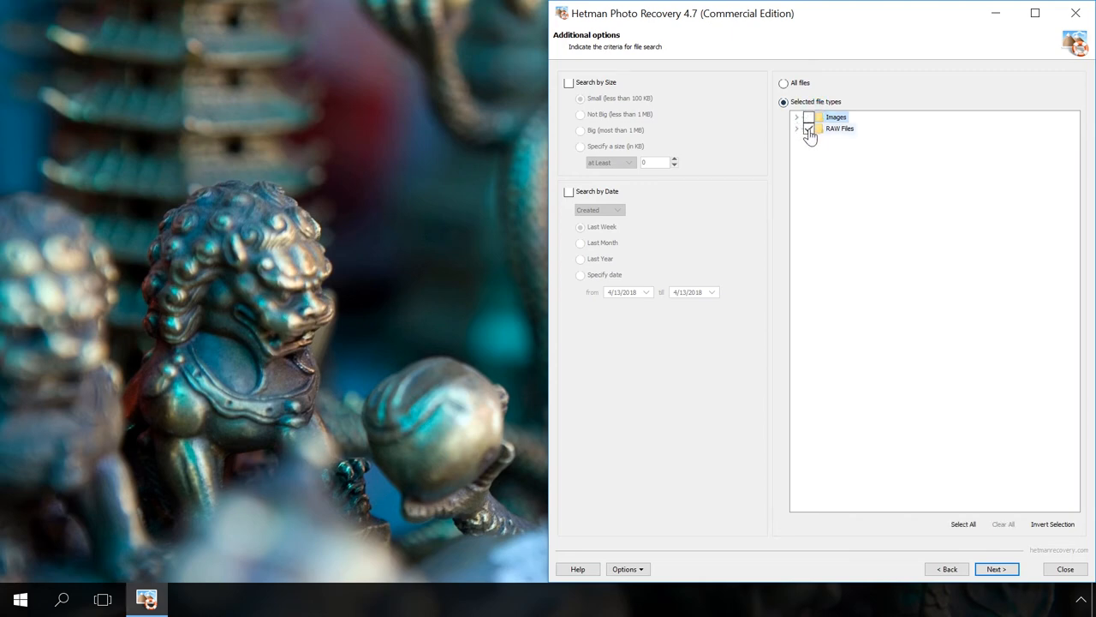
{"action": "left_click", "coordinate": [808, 127]}
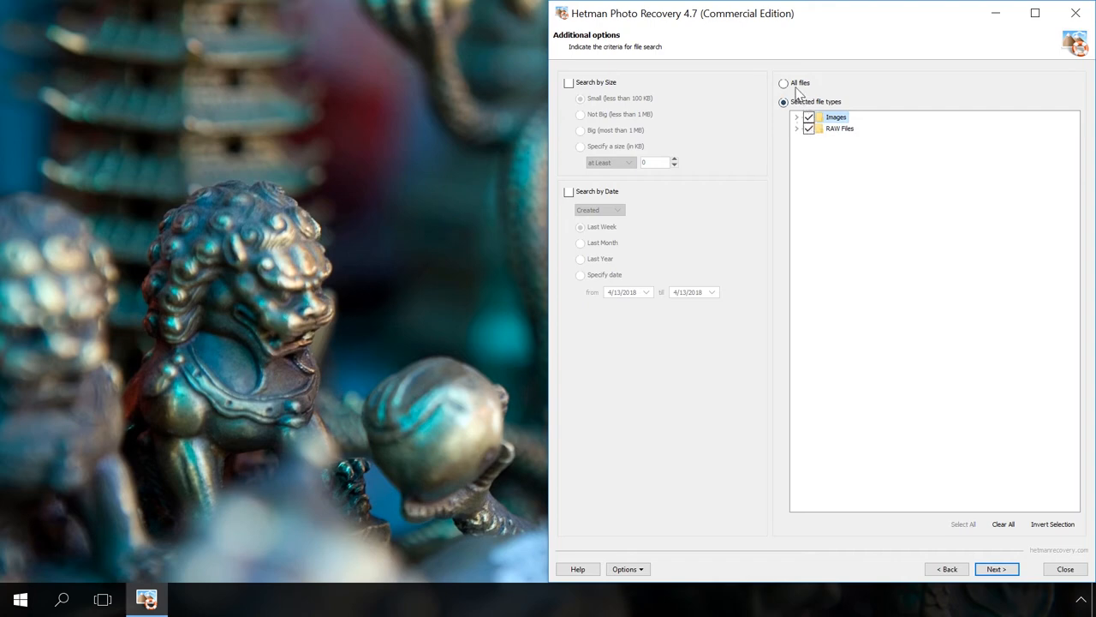
{"action": "left_click", "coordinate": [784, 83]}
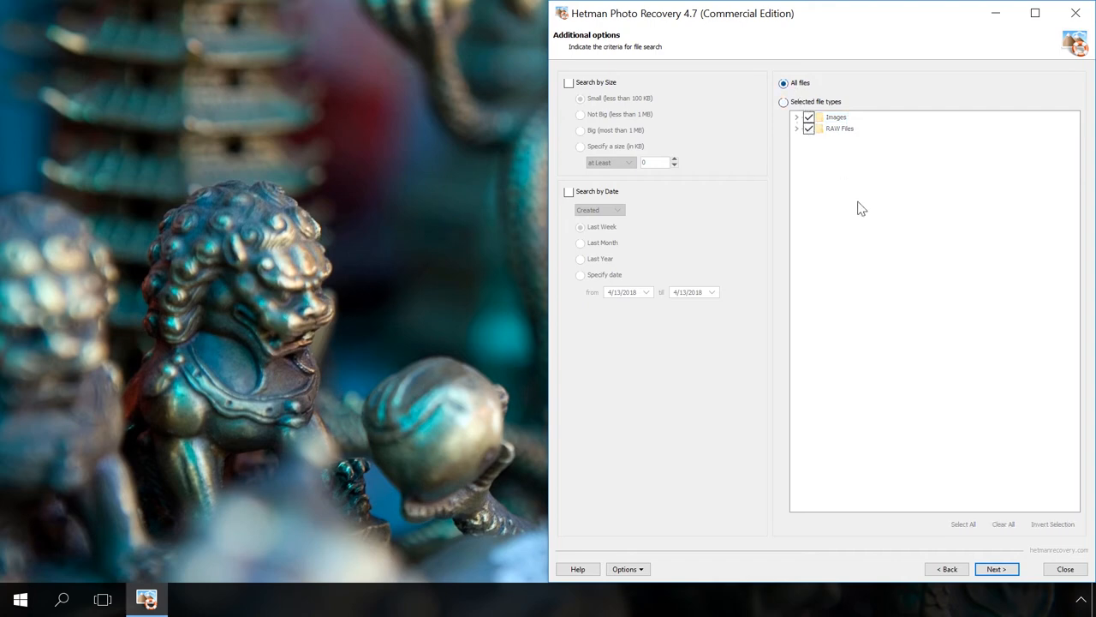
{"action": "left_click", "coordinate": [995, 569]}
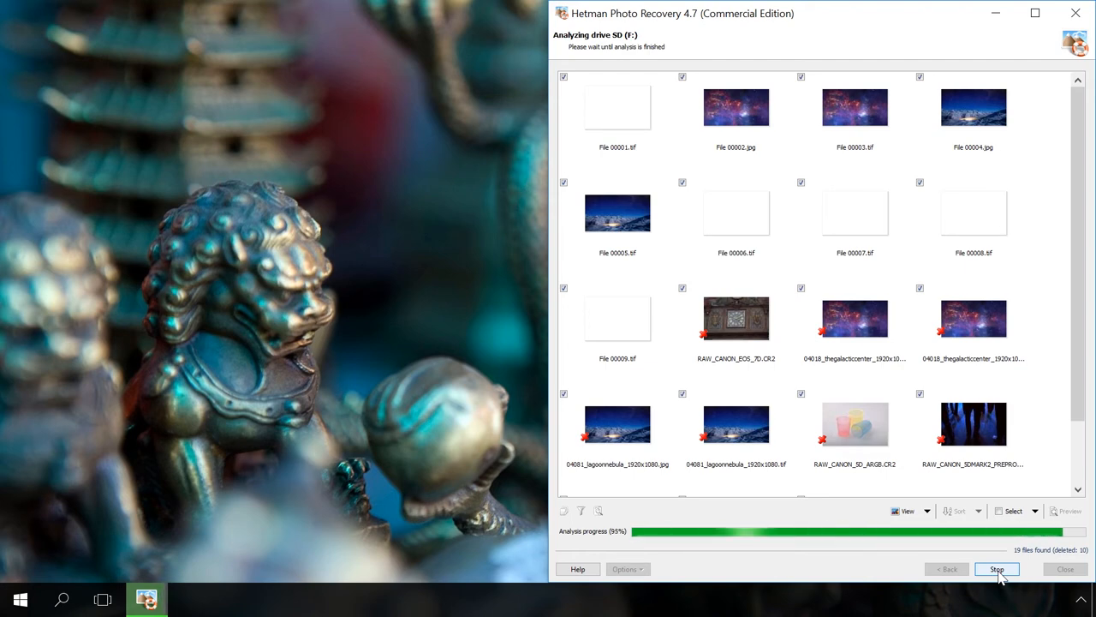
End the scan to list the 19 found files and maximize the results window.
{"action": "left_click", "coordinate": [996, 569]}
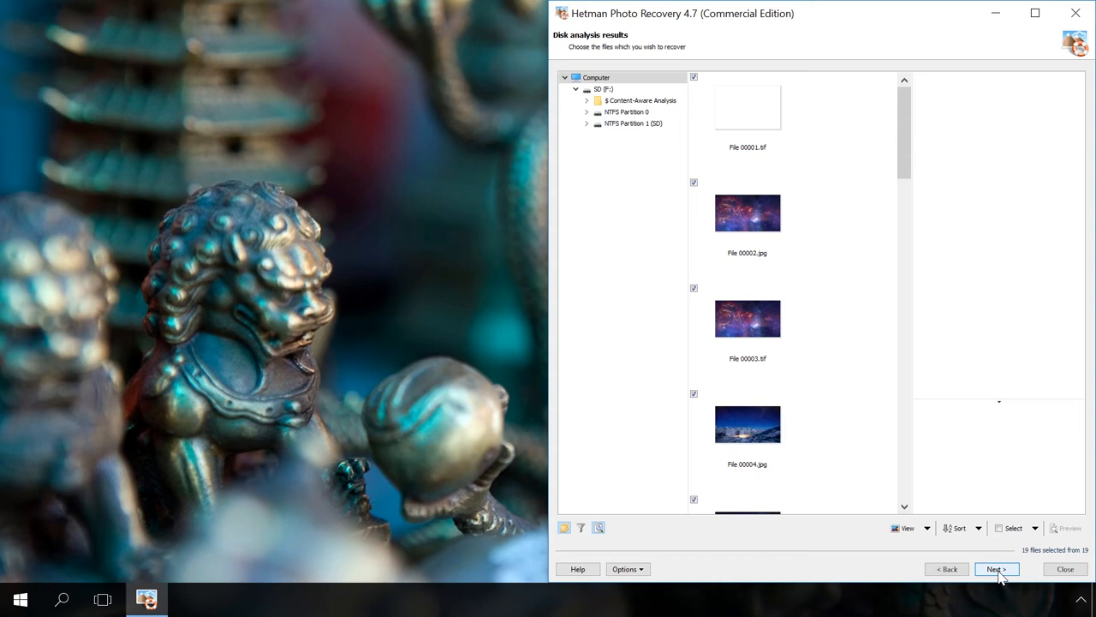
{"action": "left_click", "coordinate": [1034, 13]}
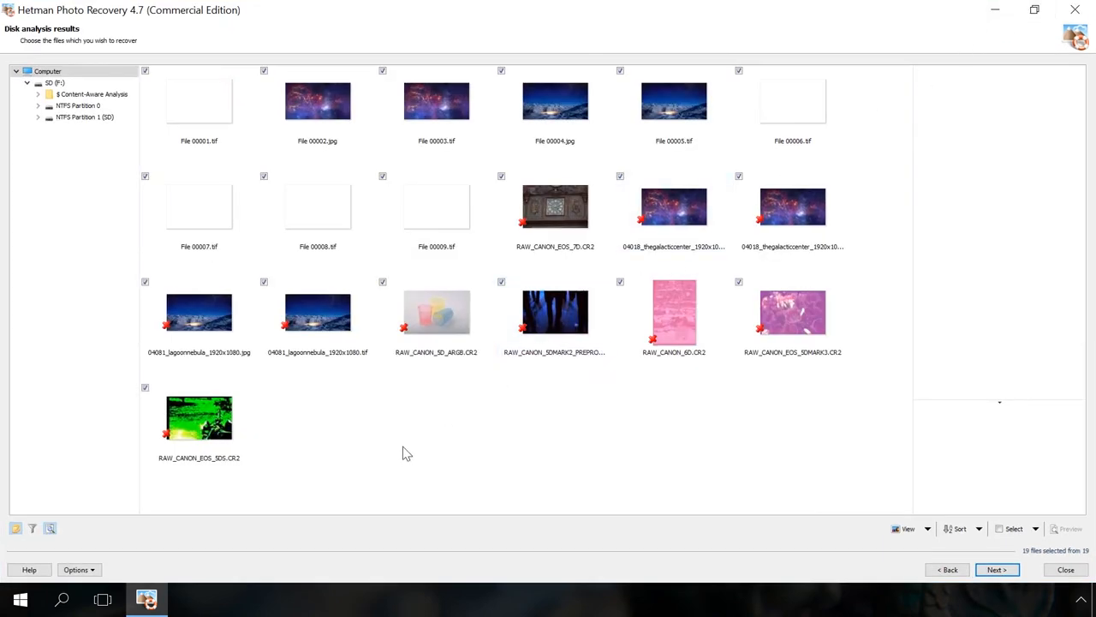
Select and preview RAW_CANON_EOS_7D.CR2, then add more RAW photos to the selection.
{"action": "left_click", "coordinate": [554, 206]}
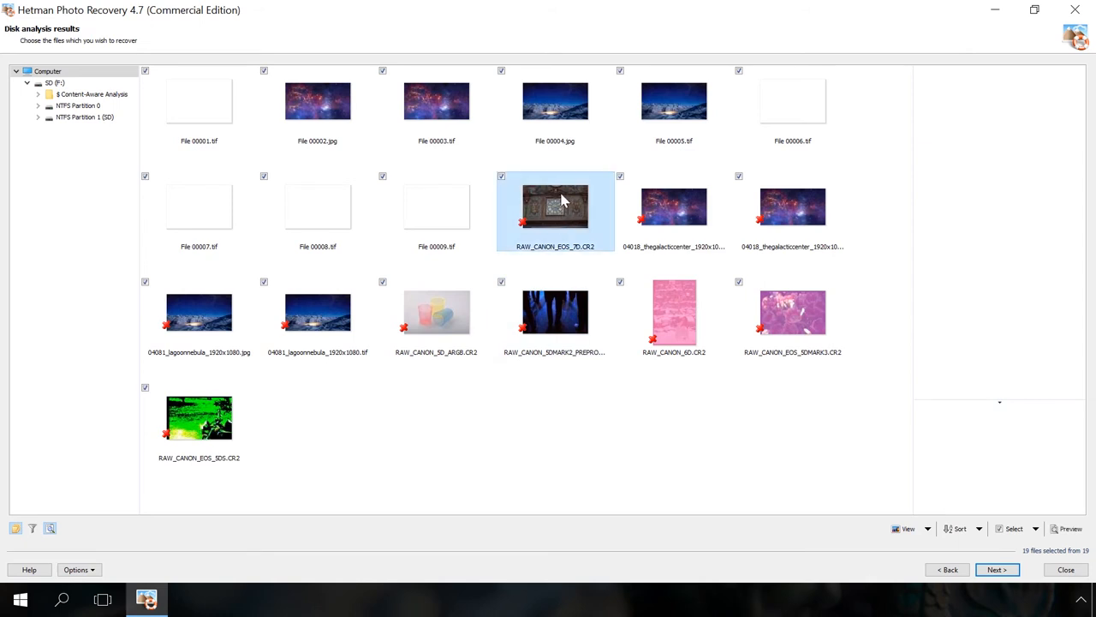
{"action": "left_click", "coordinate": [555, 206]}
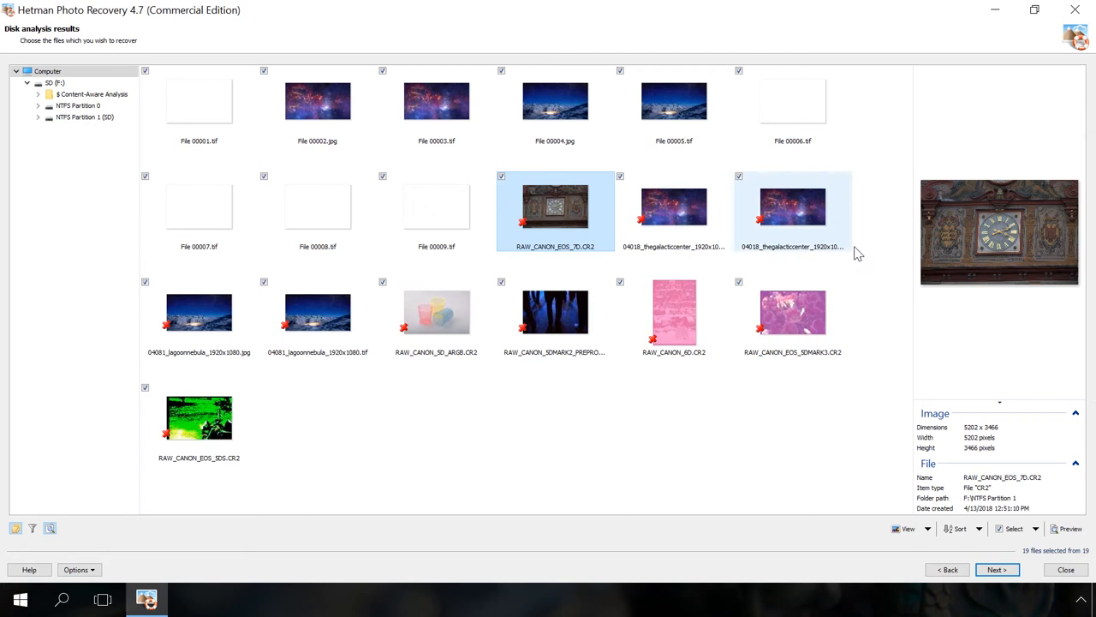
{"action": "mouse_move", "coordinate": [960, 421]}
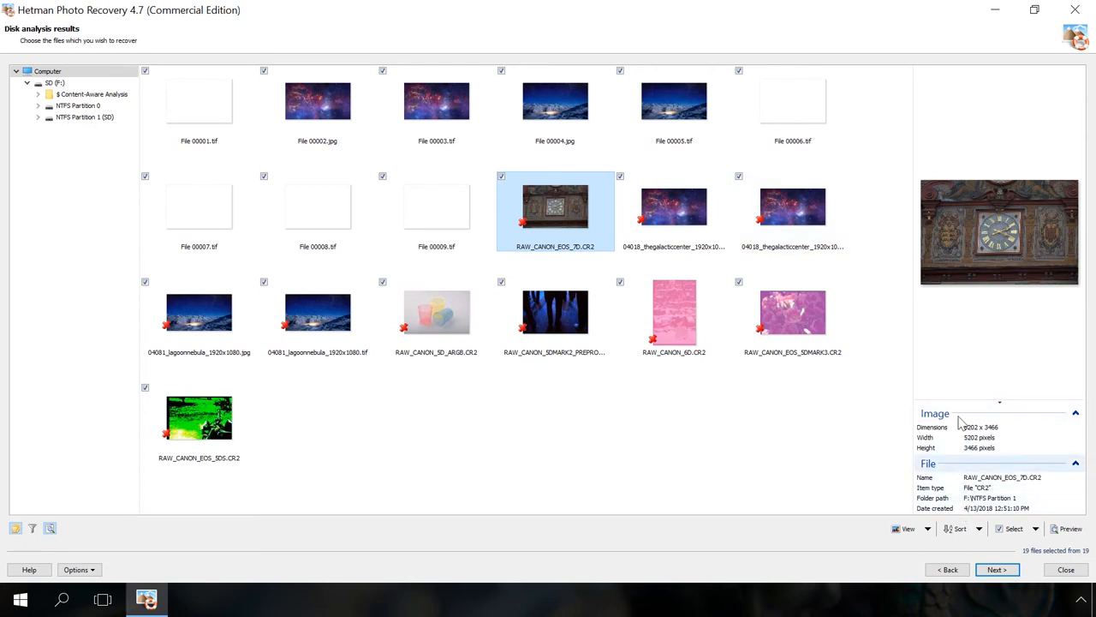
{"action": "mouse_move", "coordinate": [508, 458]}
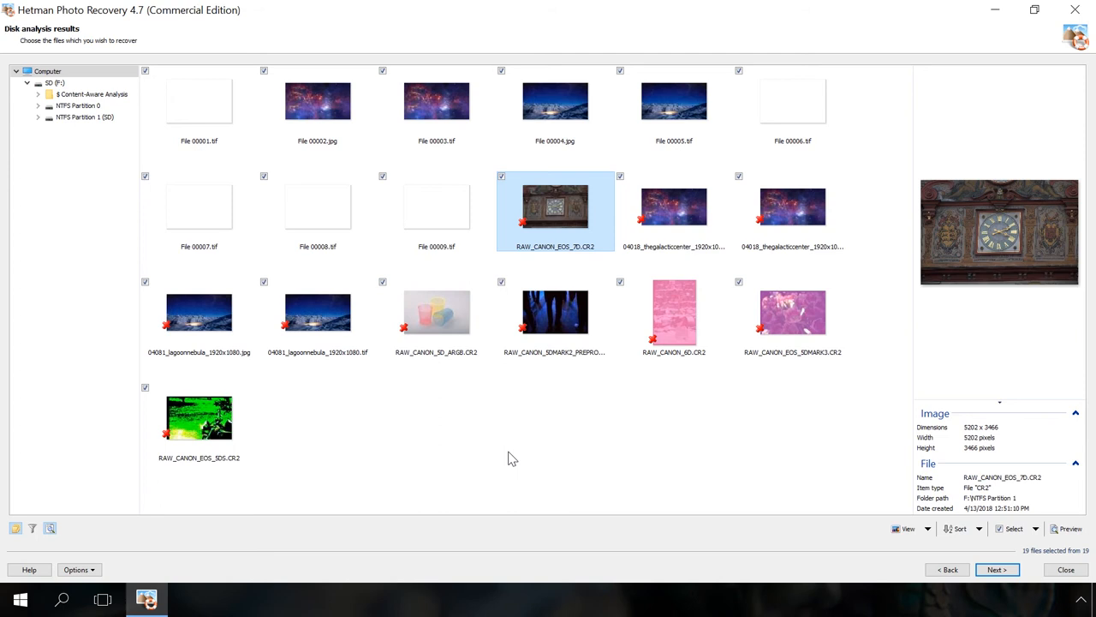
{"action": "mouse_move", "coordinate": [488, 442]}
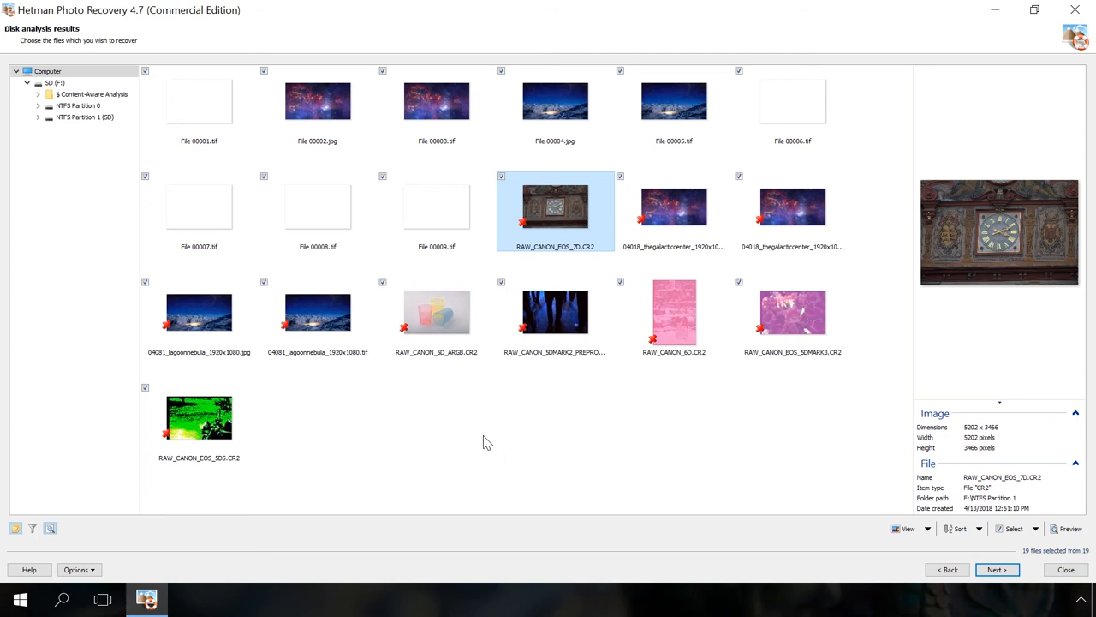
{"action": "mouse_move", "coordinate": [439, 445]}
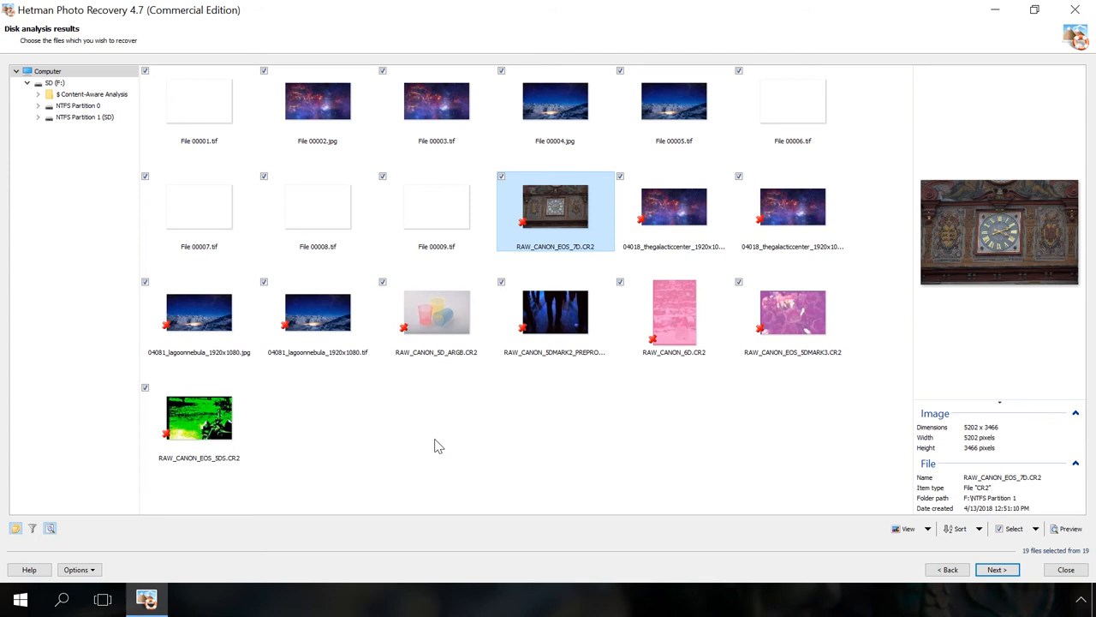
{"action": "mouse_move", "coordinate": [433, 452]}
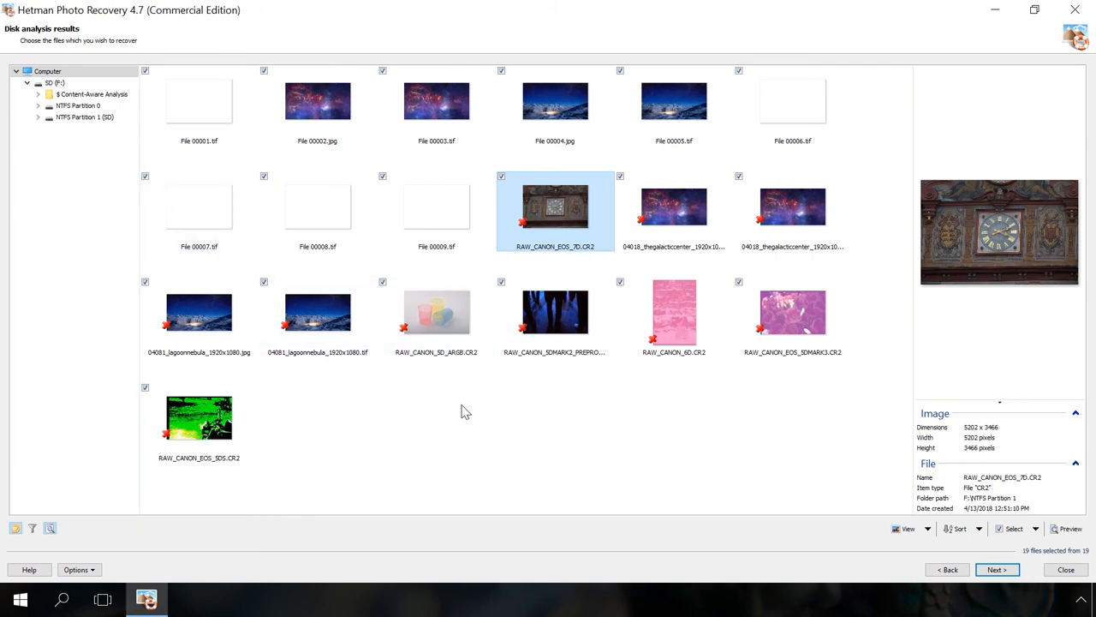
{"action": "mouse_move", "coordinate": [520, 443]}
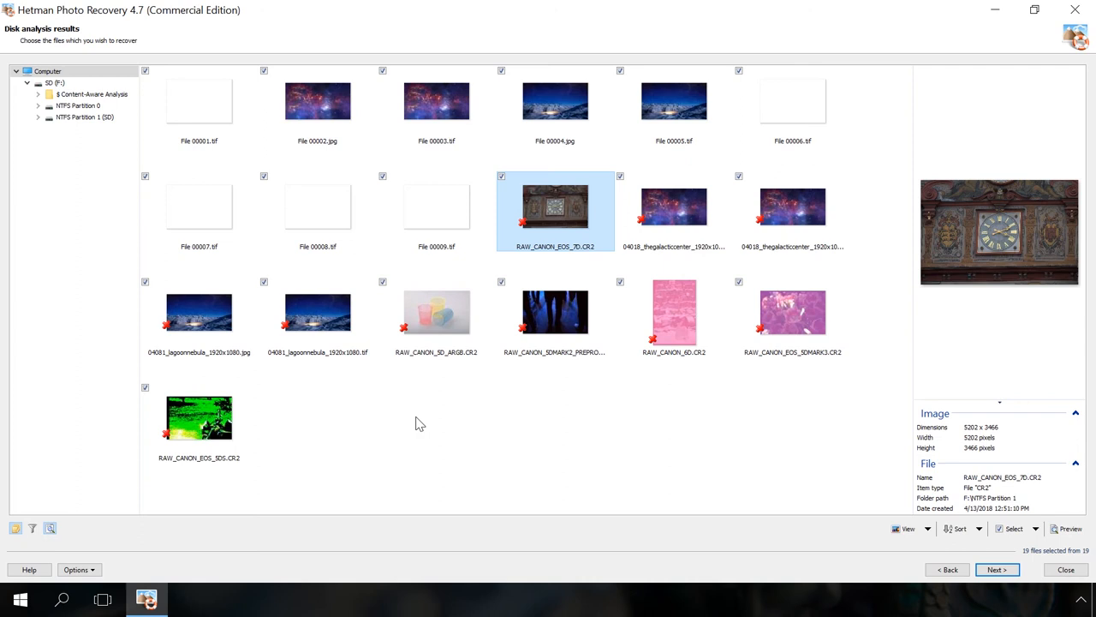
{"action": "mouse_move", "coordinate": [456, 417]}
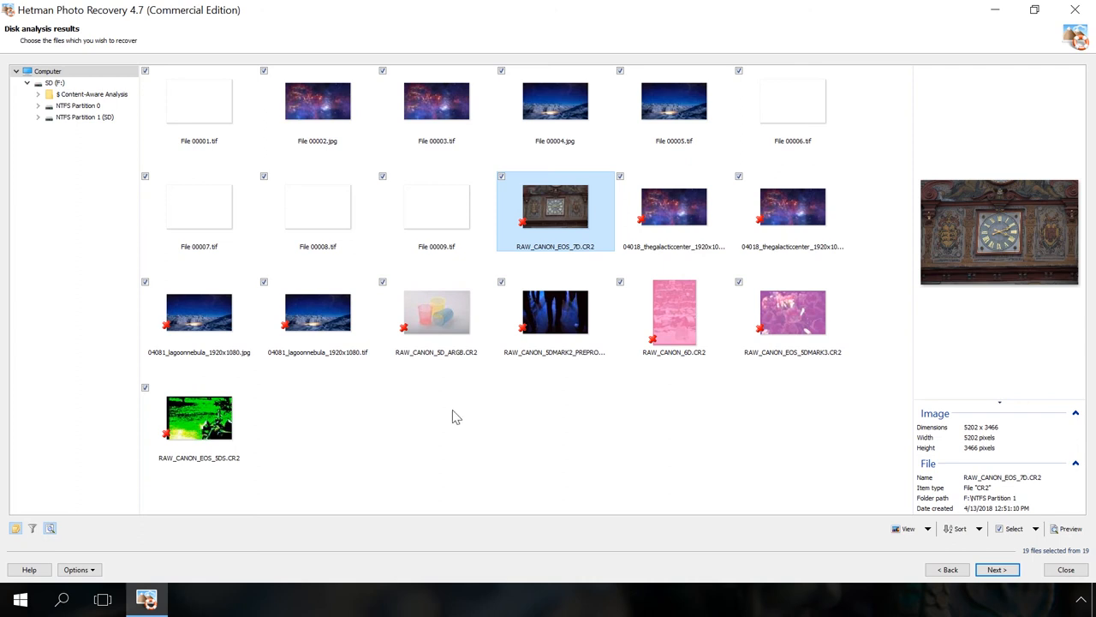
{"action": "left_click", "coordinate": [436, 310]}
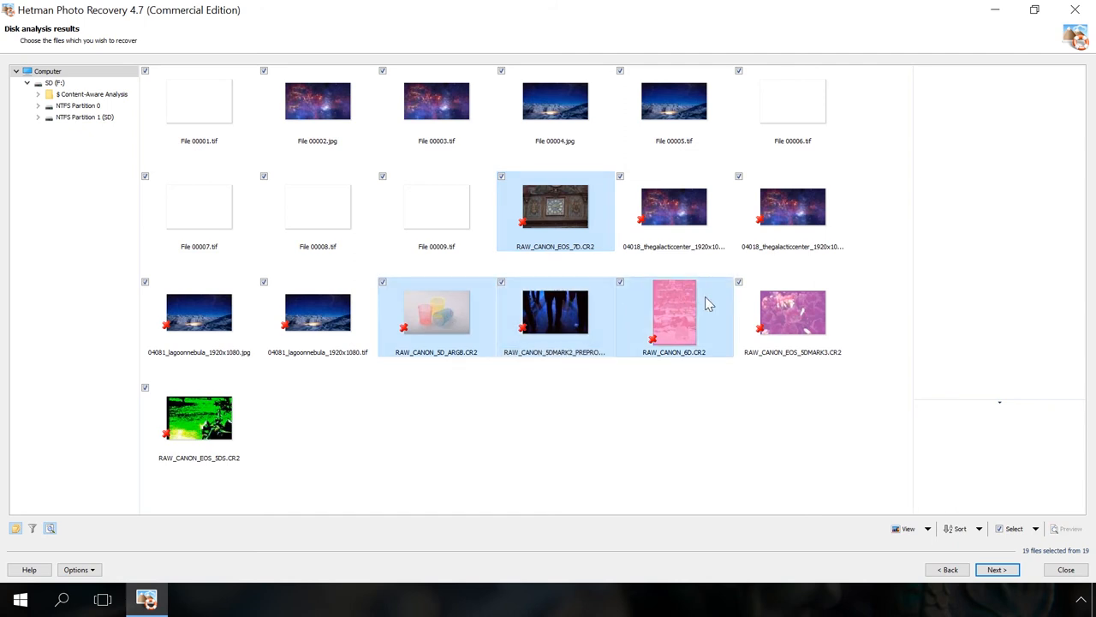
Add RAW_CANON_EOS_5DMARK3.CR2 and advance to the Save files step.
{"action": "left_click", "coordinate": [997, 570]}
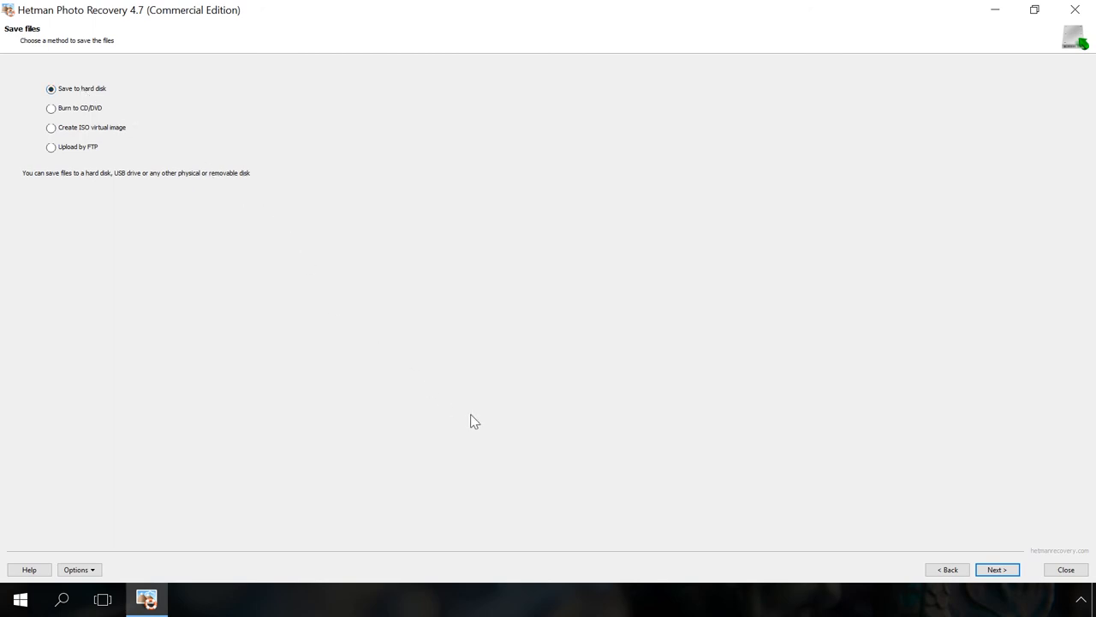
{"action": "mouse_move", "coordinate": [470, 420]}
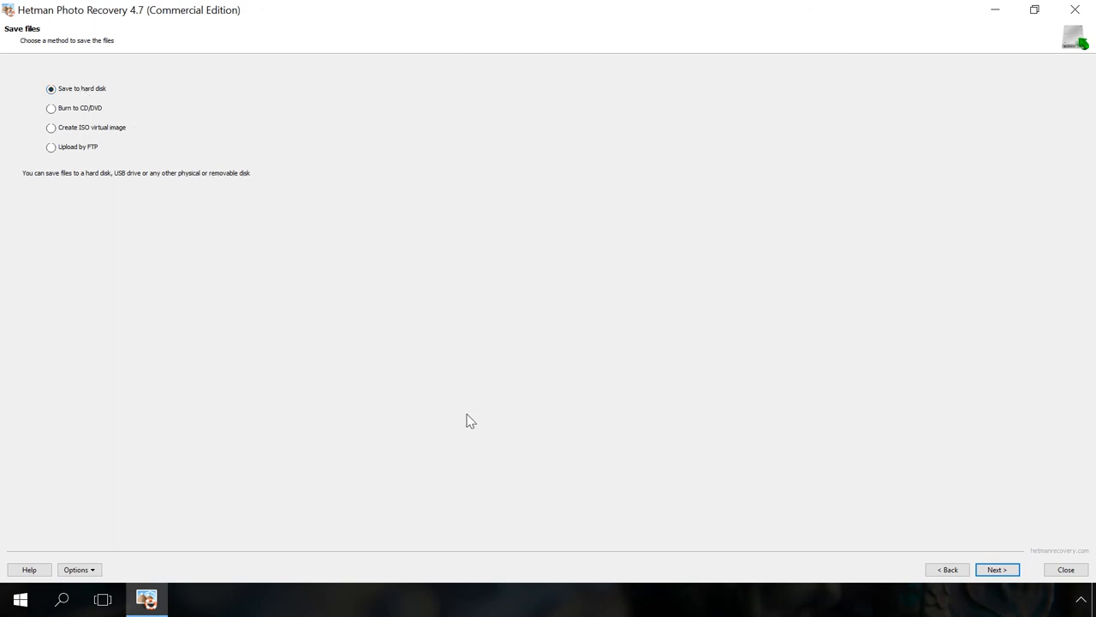
{"action": "mouse_move", "coordinate": [998, 569]}
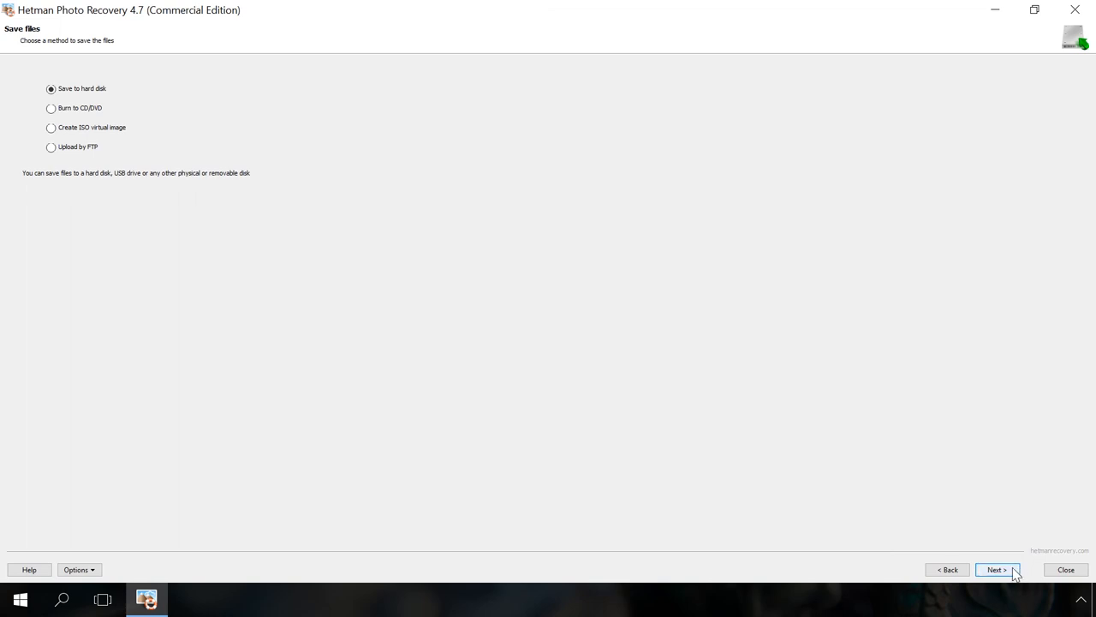
Keep Save to hard disk and reach its options with destination C:\Restored Files\.
{"action": "left_click", "coordinate": [996, 569]}
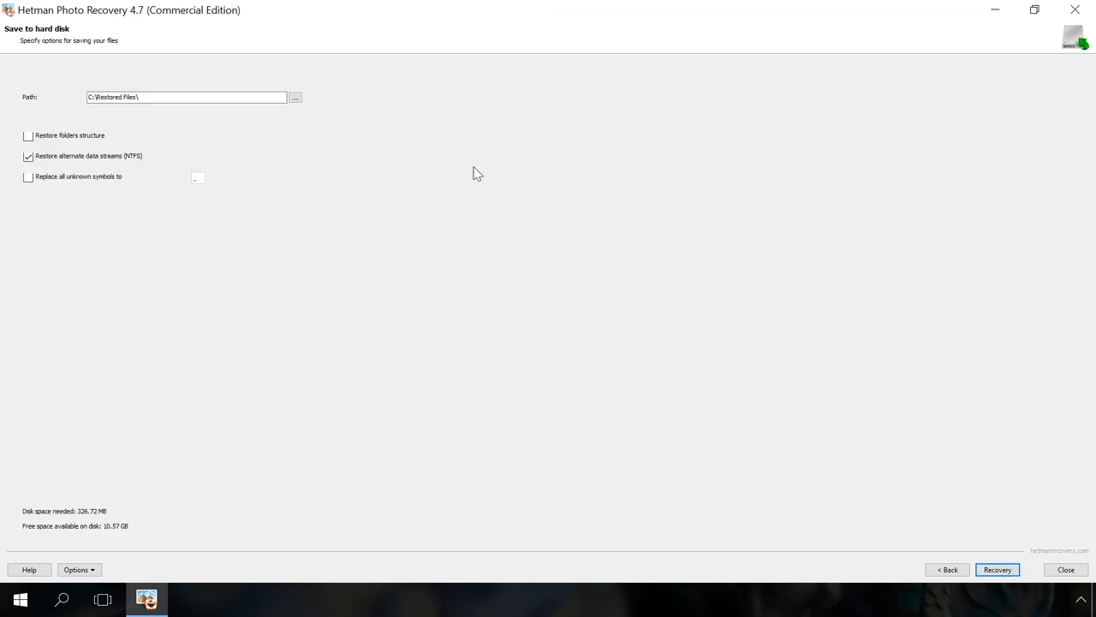
Recover the five selected CR2 photos to the Desktop and finish the wizard.
{"action": "left_click", "coordinate": [294, 97]}
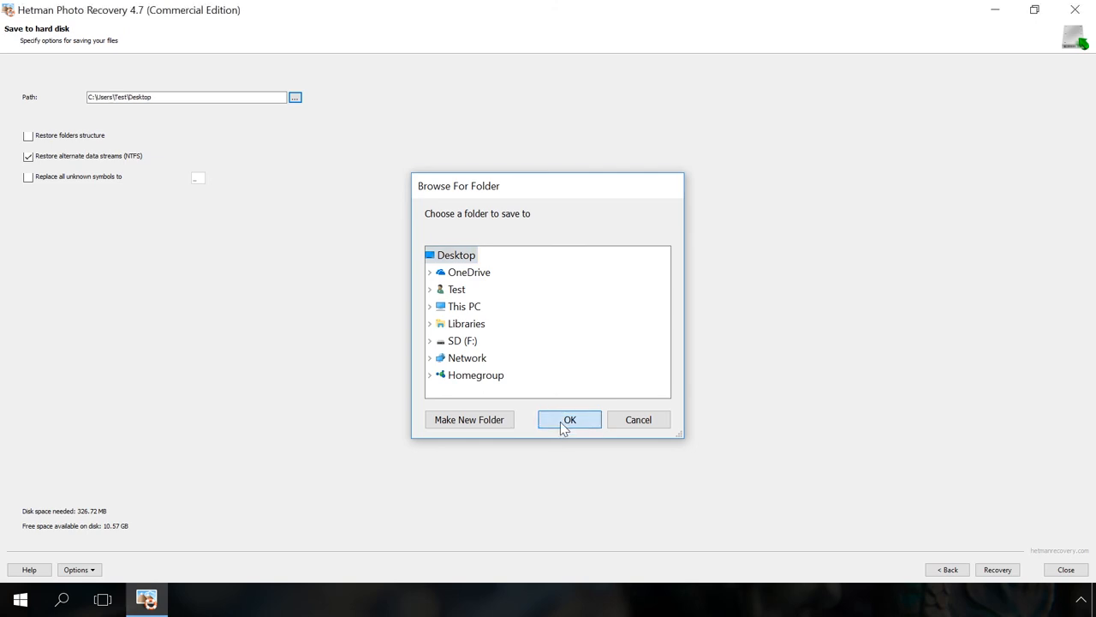
{"action": "left_click", "coordinate": [568, 419]}
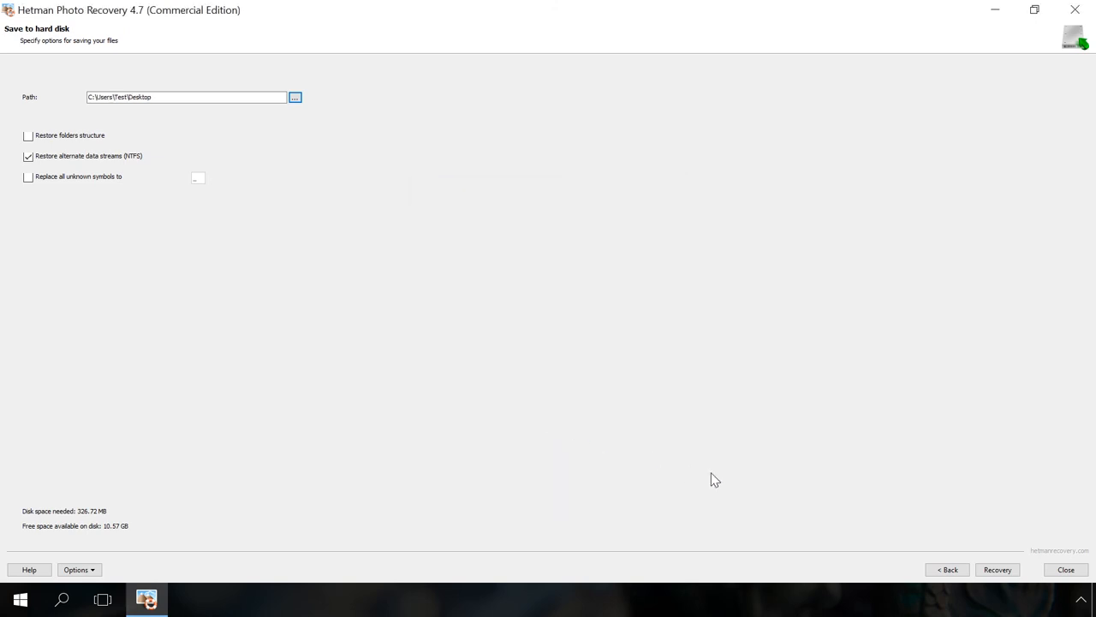
{"action": "left_click", "coordinate": [997, 569]}
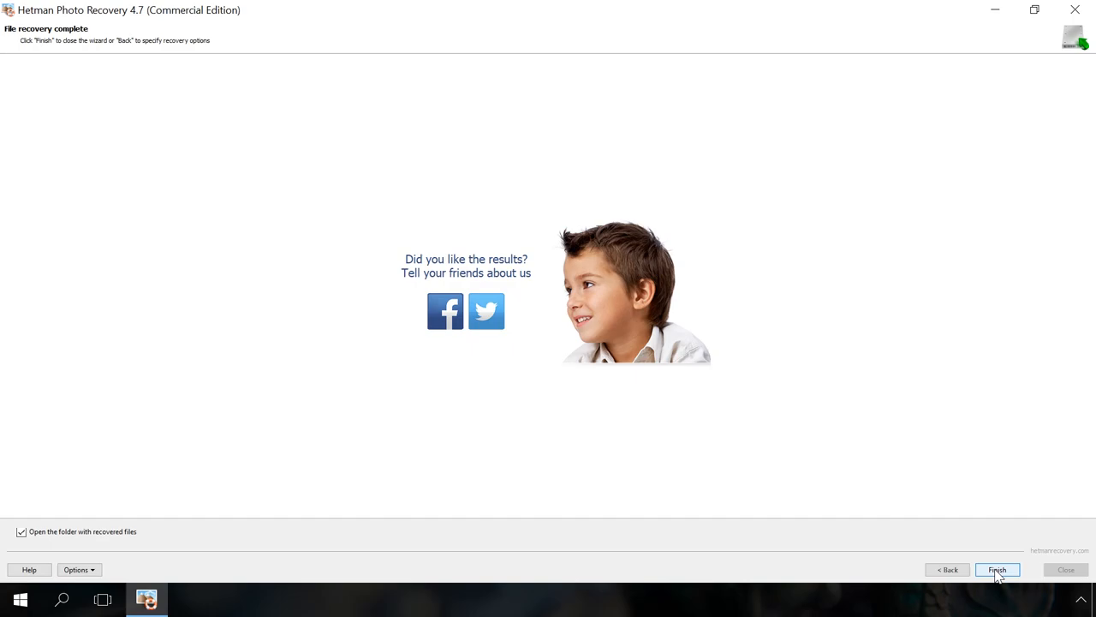
{"action": "left_click", "coordinate": [997, 570]}
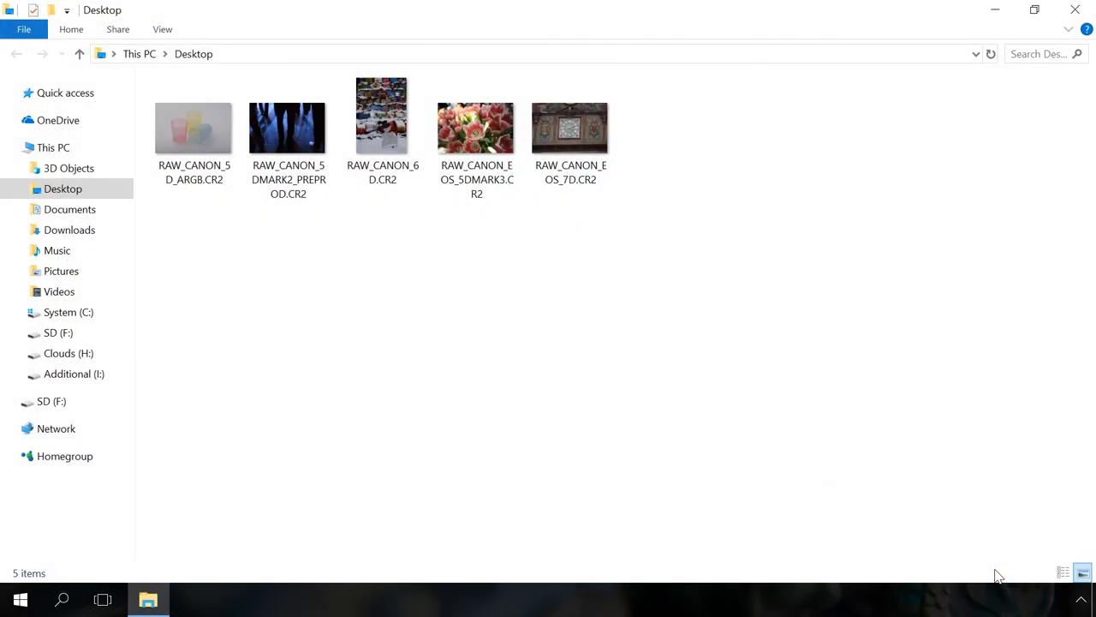
{"action": "mouse_move", "coordinate": [317, 330]}
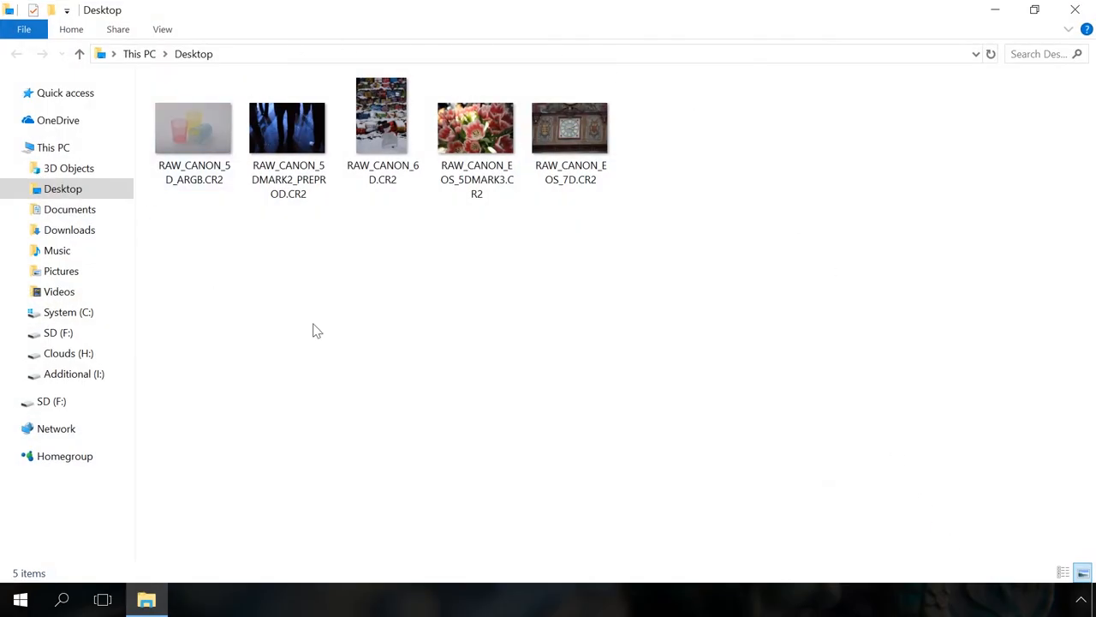
Open RAW_CANON_5D_ARGB.CR2 in Photos and advance to the next recovered photo.
{"action": "left_click", "coordinate": [193, 129]}
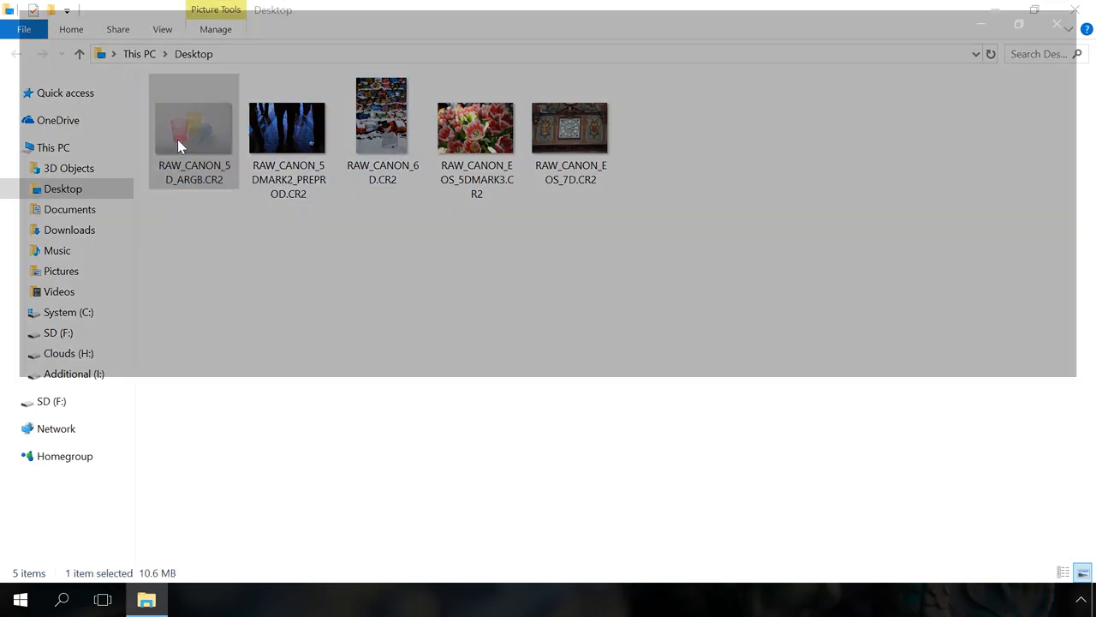
{"action": "double_click", "coordinate": [476, 127]}
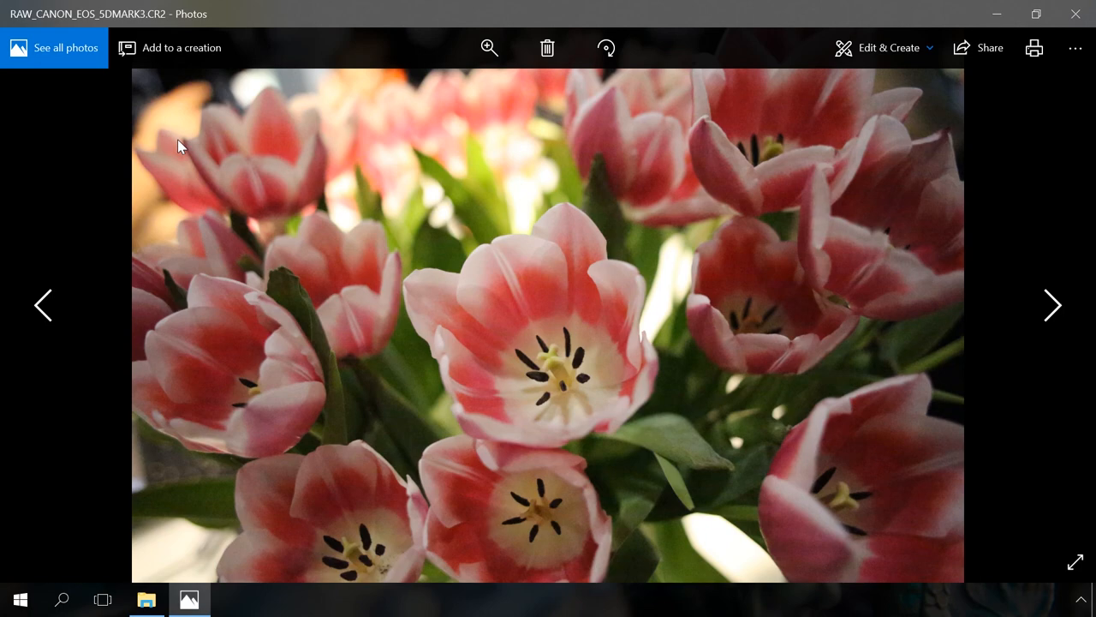
{"action": "left_click", "coordinate": [1052, 305]}
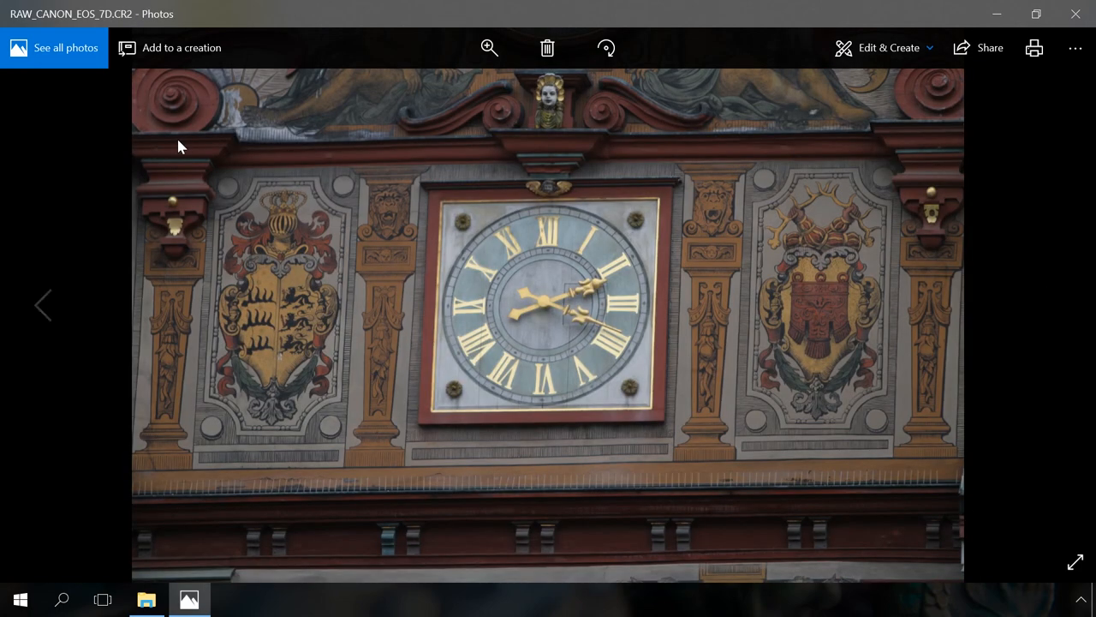